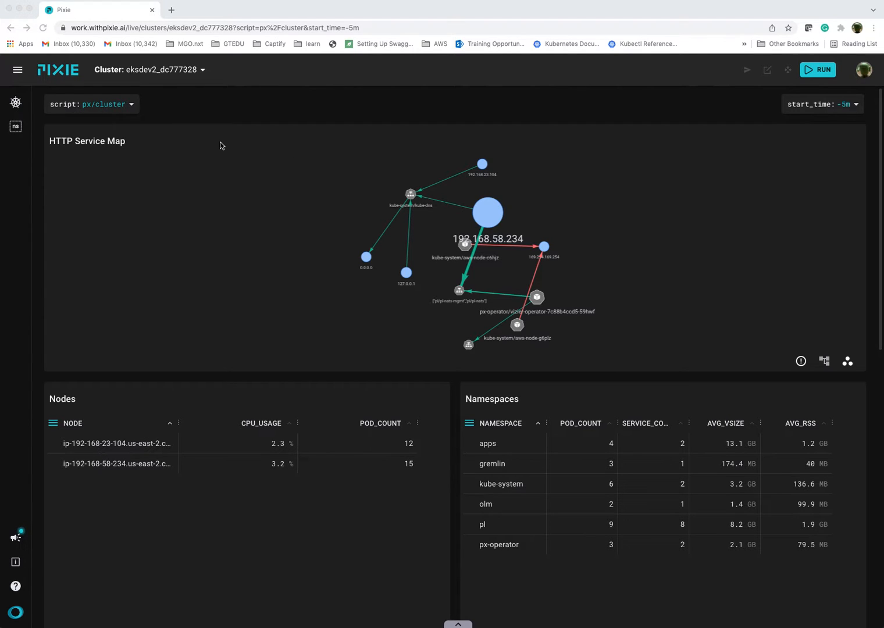
mouse_move(184, 93)
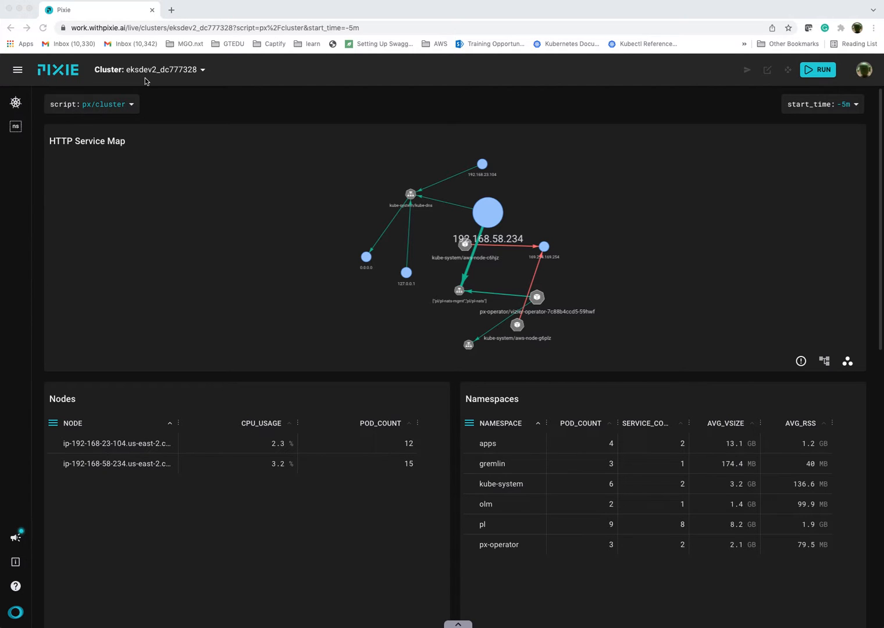
mouse_move(133, 89)
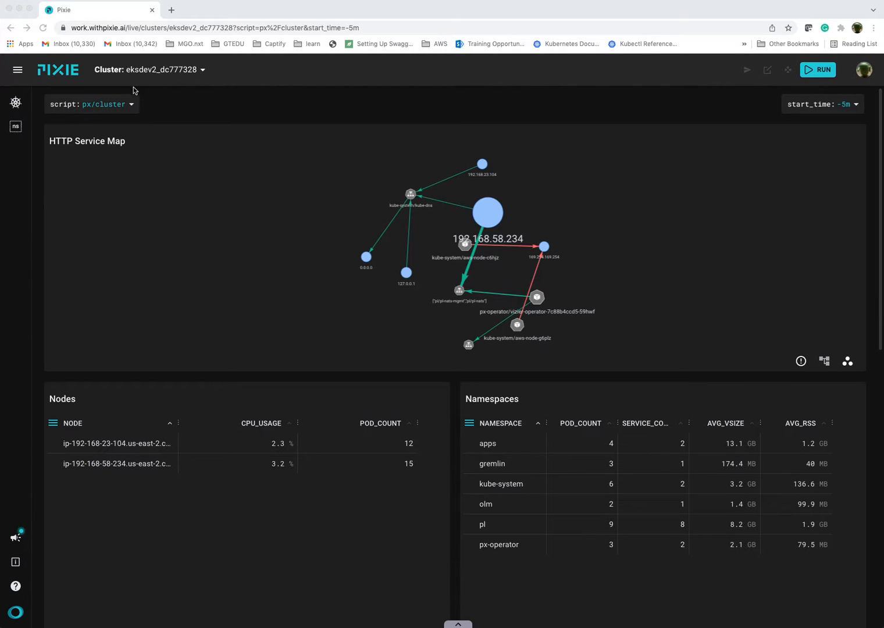
mouse_move(218, 100)
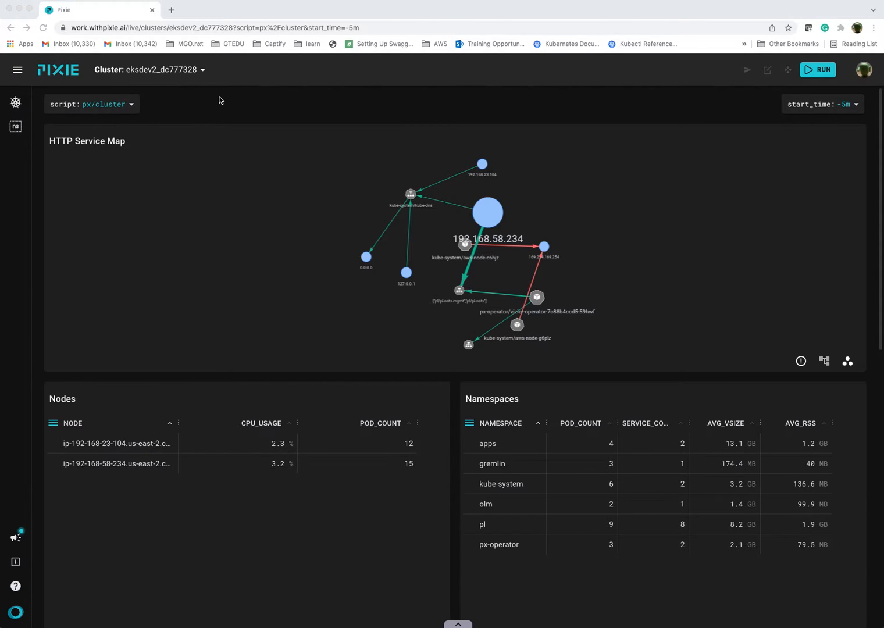
mouse_move(132, 110)
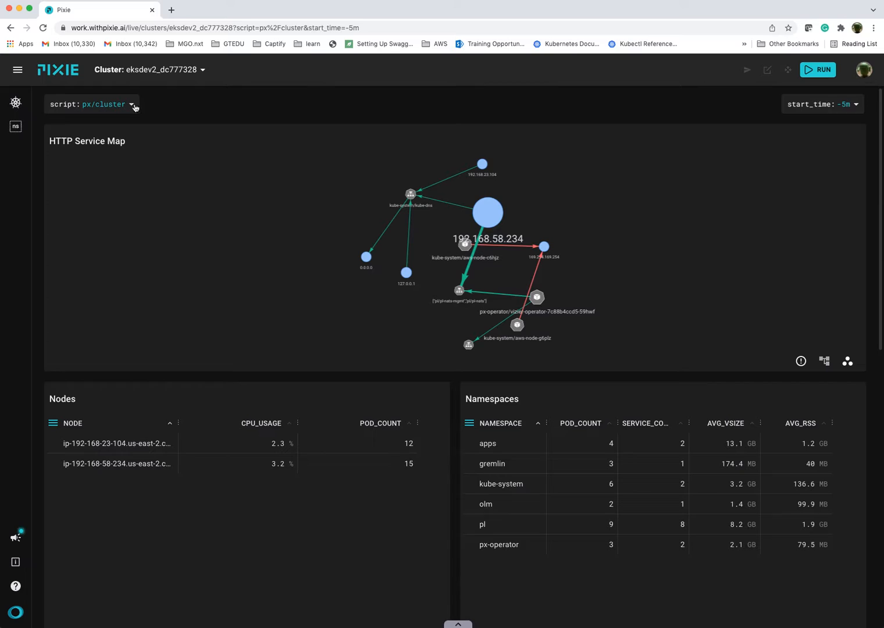
mouse_move(105, 114)
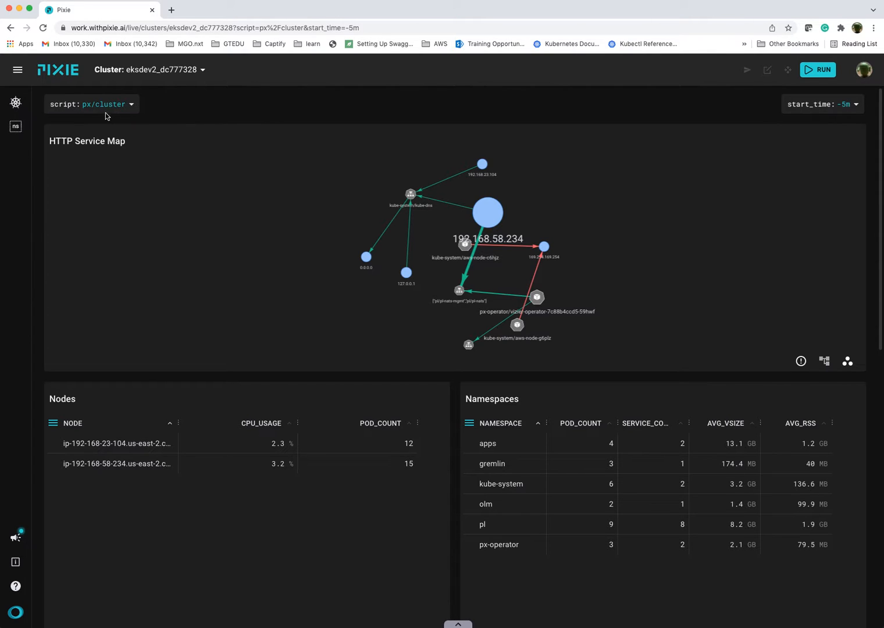
mouse_move(238, 142)
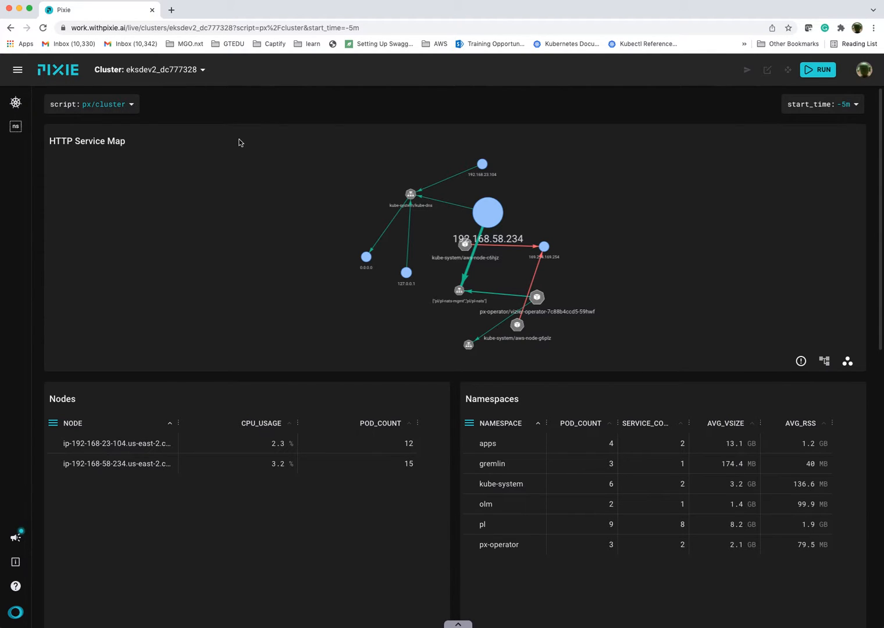
mouse_move(133, 170)
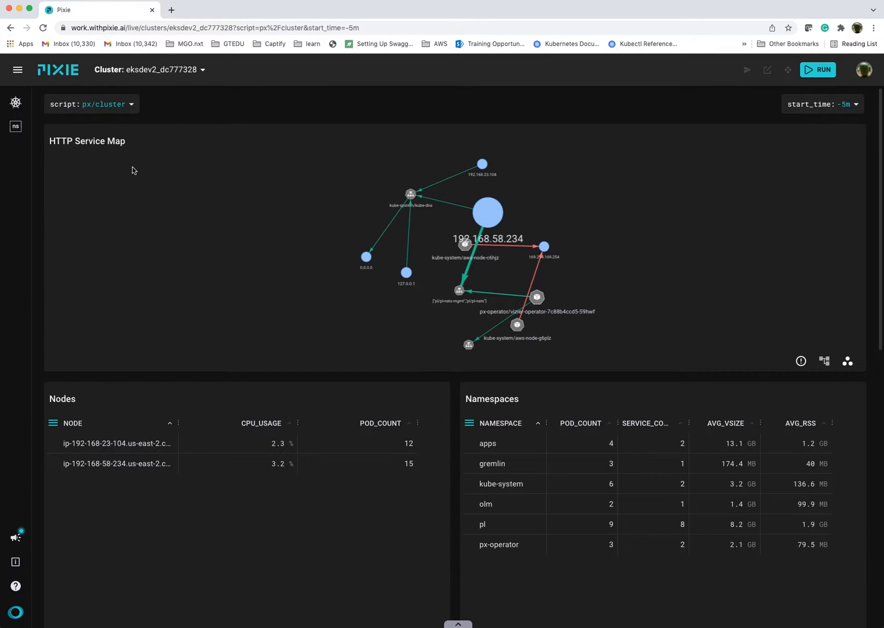
Load the apps namespace script, listing services dataclient and mysqldbsvc and their pods.
scroll("down", 3)
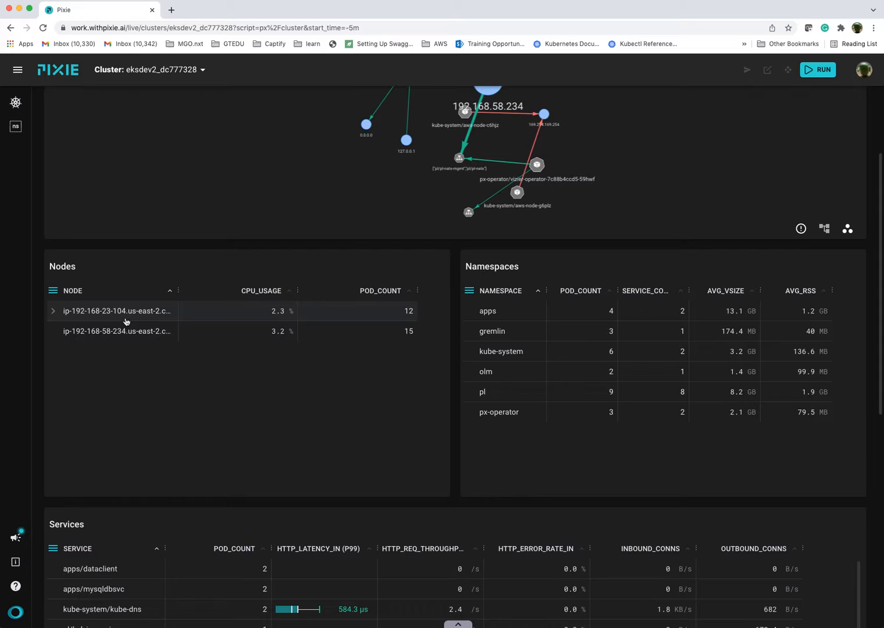
mouse_move(256, 305)
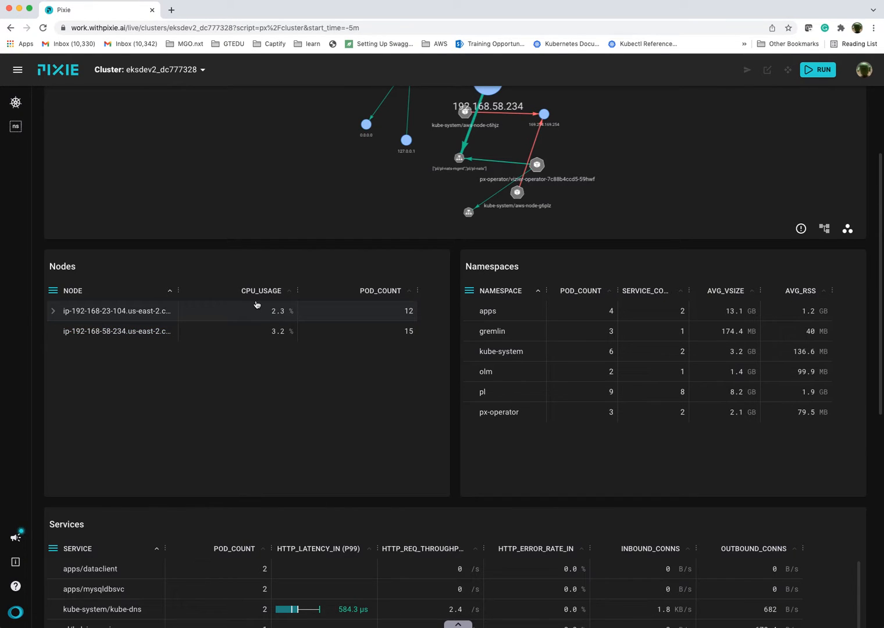
mouse_move(266, 305)
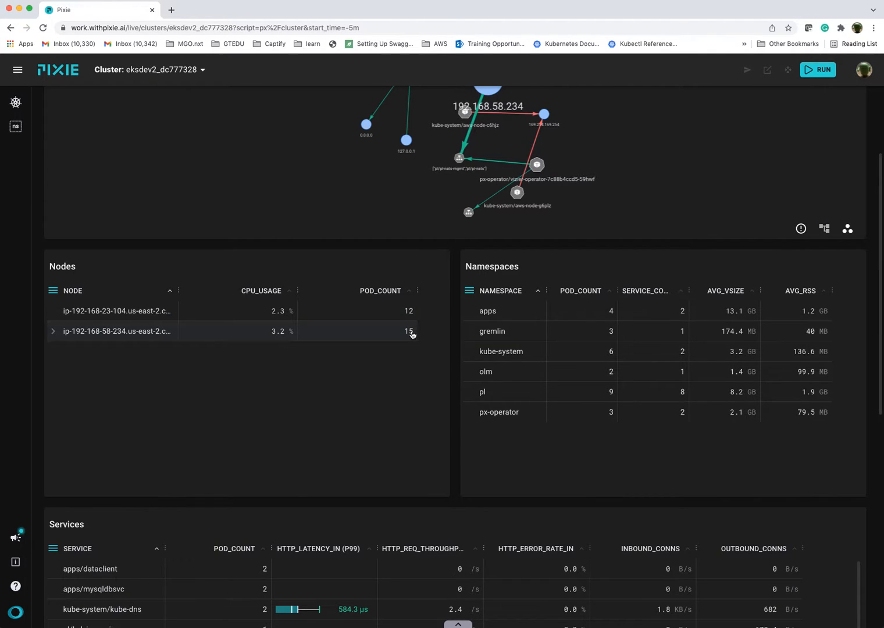
scroll("down", 3)
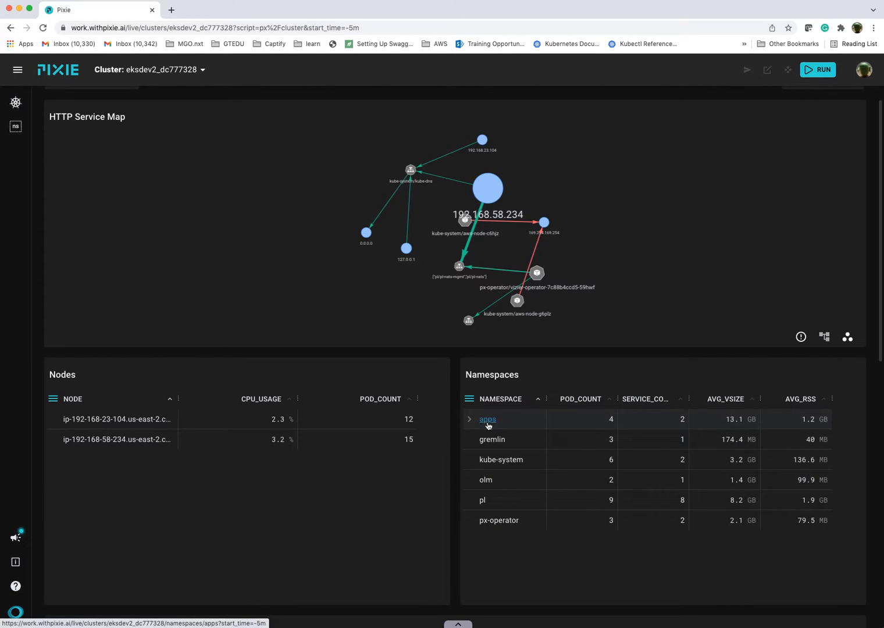
left_click(488, 418)
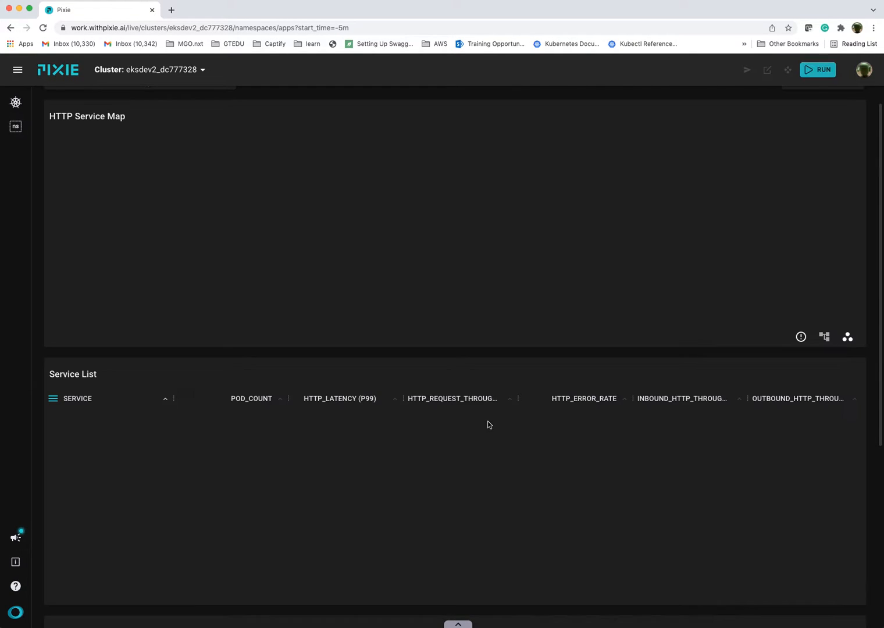
mouse_move(510, 416)
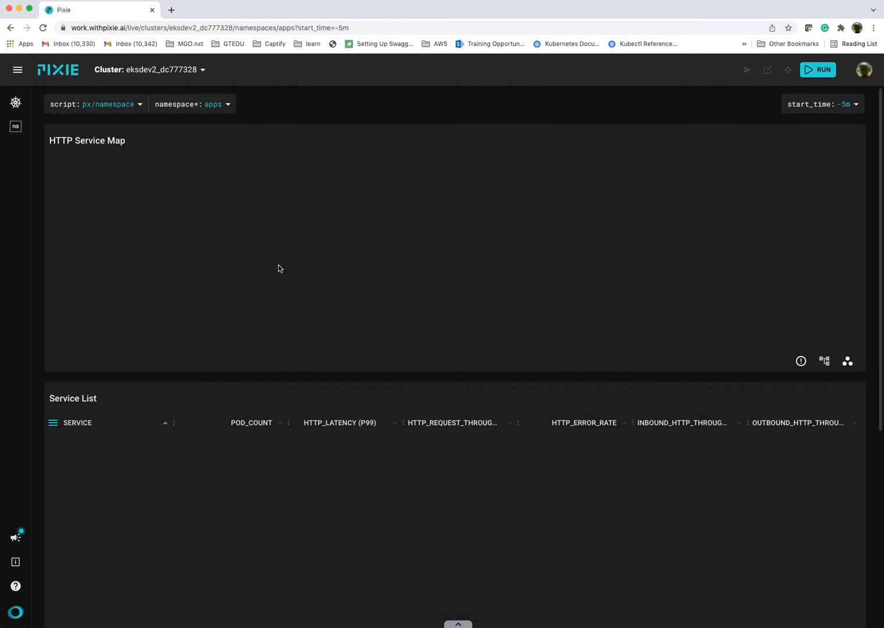
mouse_move(760, 91)
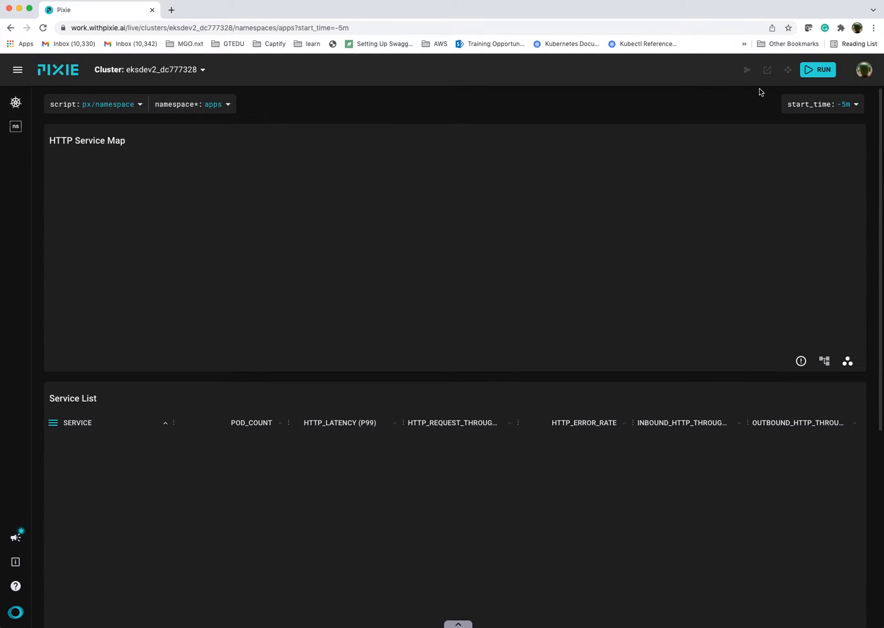
left_click(817, 70)
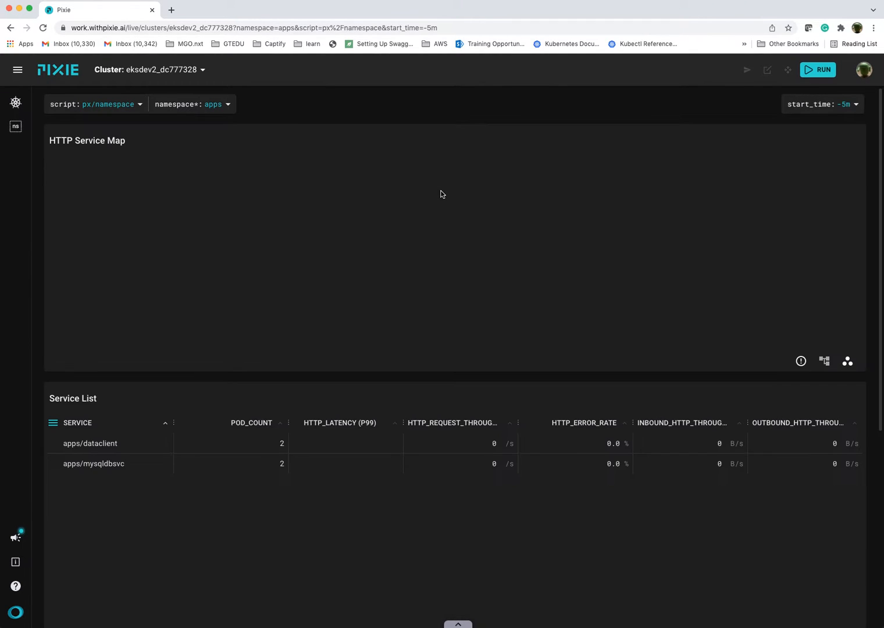
mouse_move(284, 207)
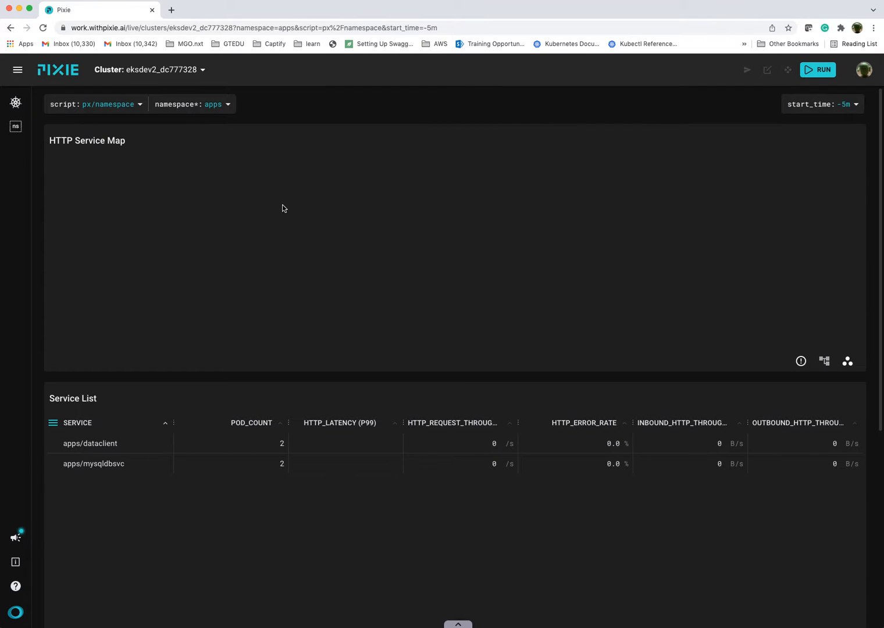
mouse_move(127, 161)
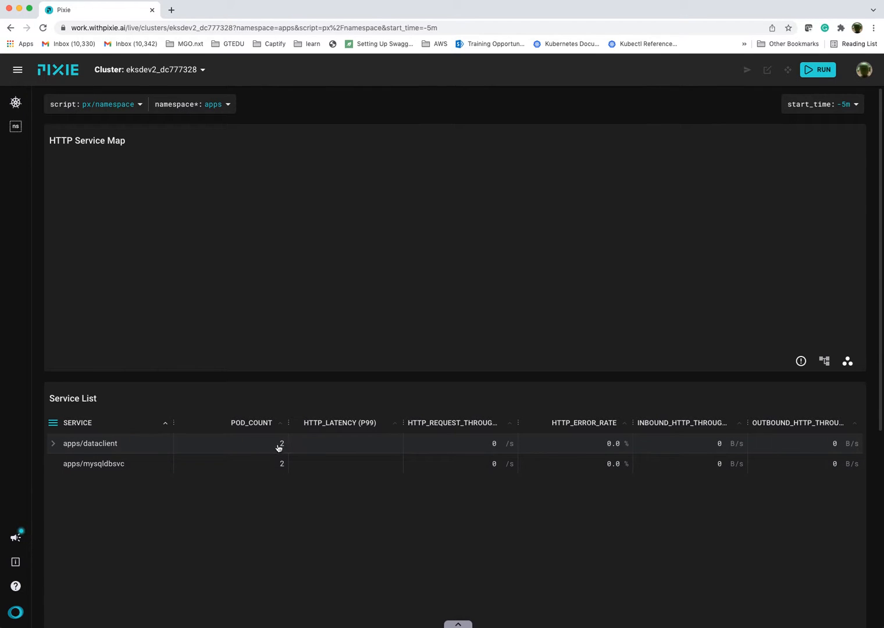
mouse_move(254, 451)
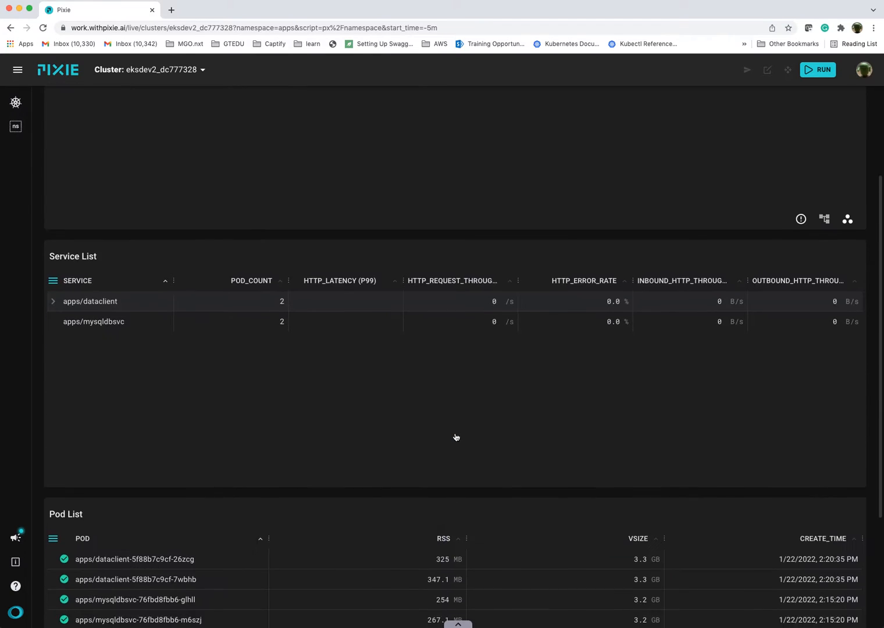
scroll("down", 3)
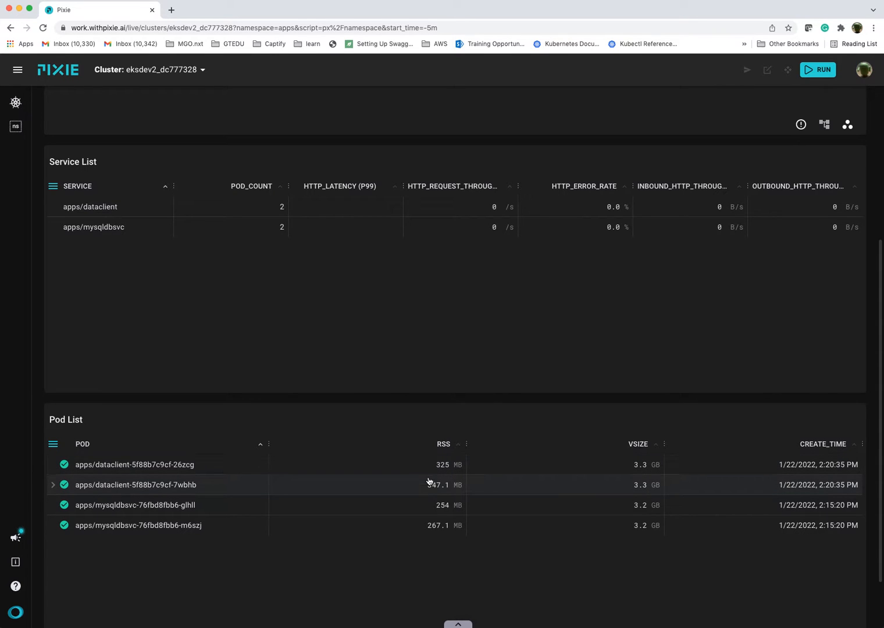
scroll("down", 3)
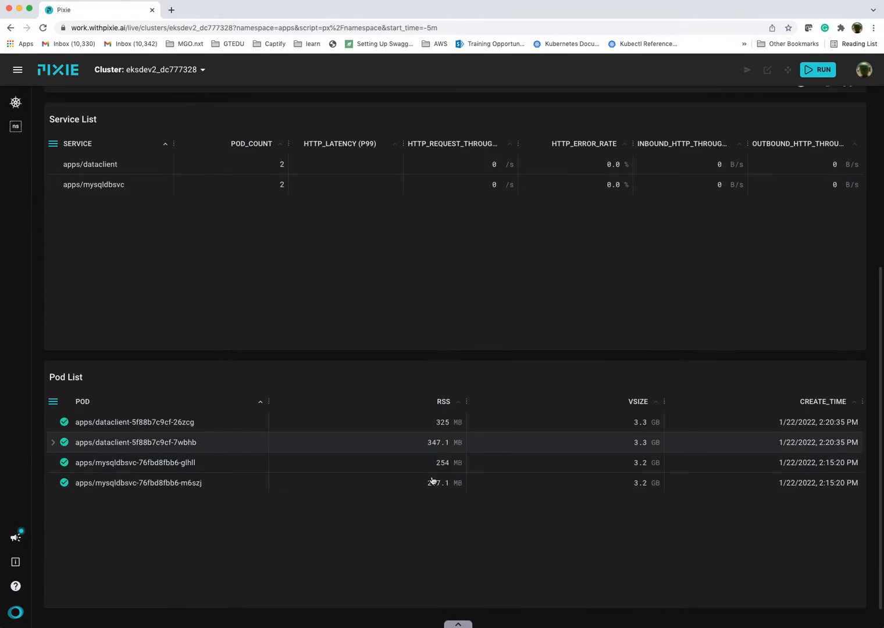
scroll("down", 3)
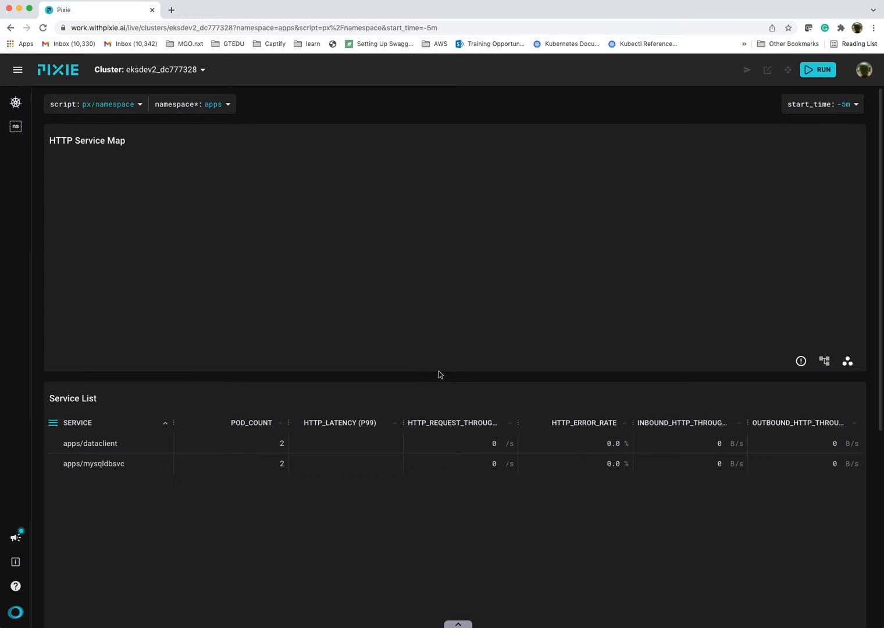
mouse_move(361, 307)
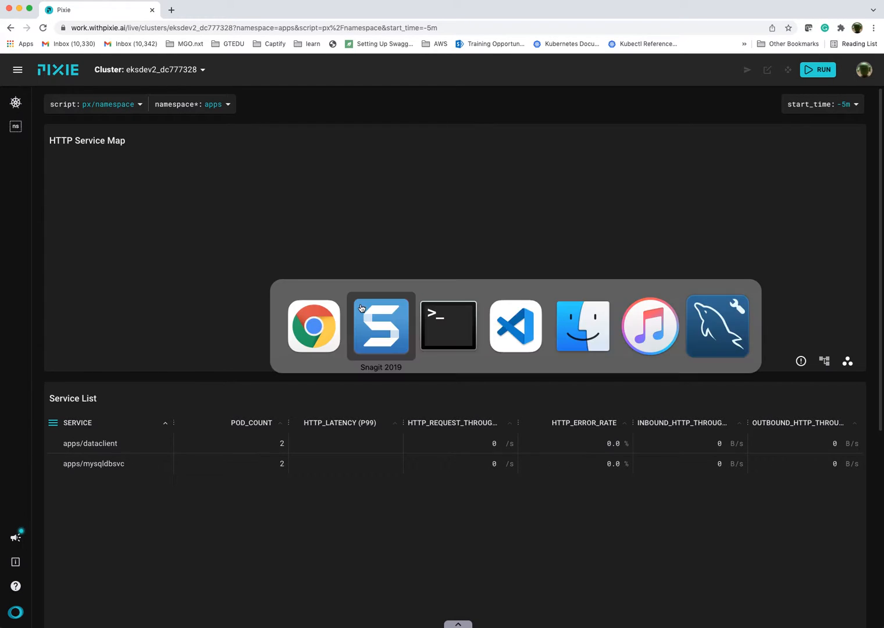
Start load generation in Terminal with 'artillery run dataclient/load.yml'.
left_click(448, 325)
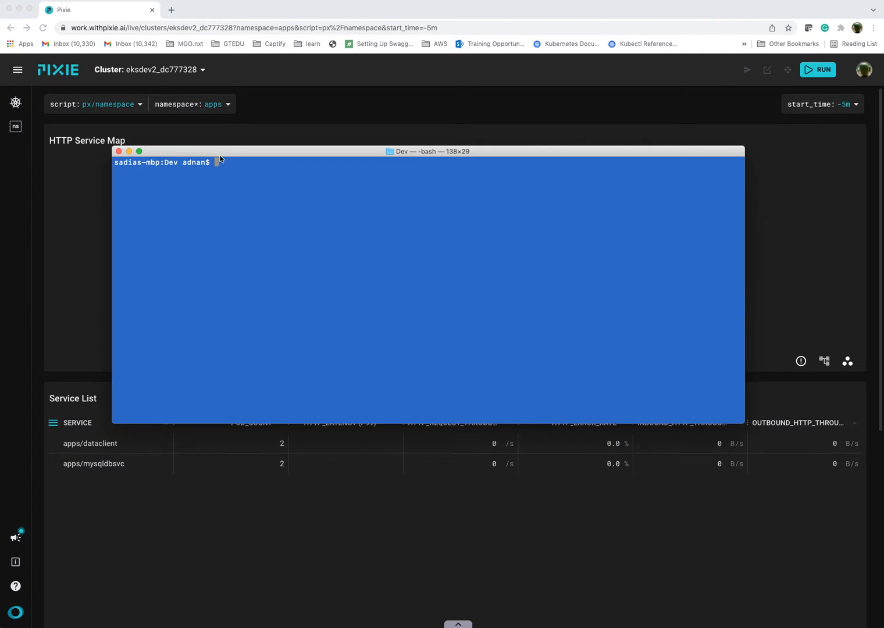
type("artillery run dataclient/load.yml")
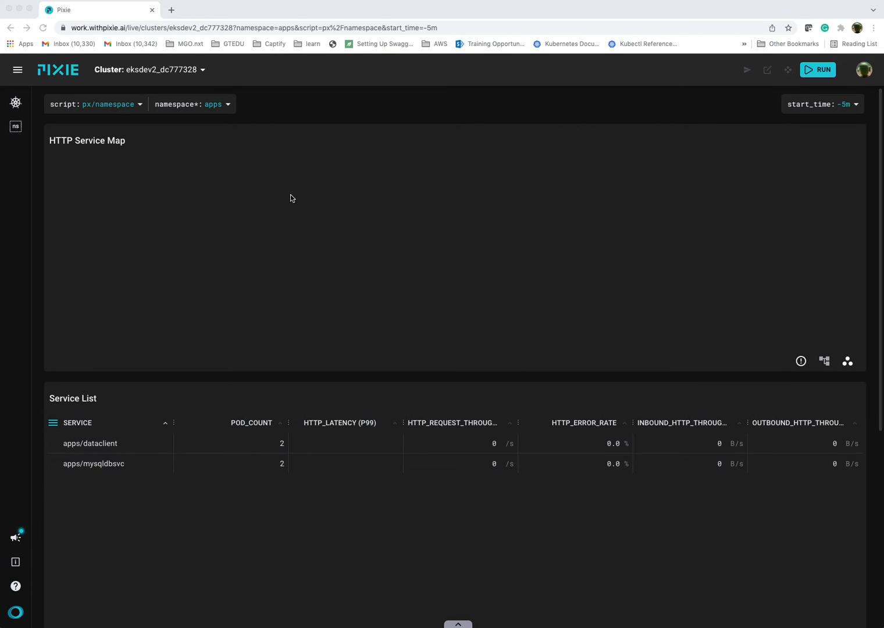
mouse_move(749, 165)
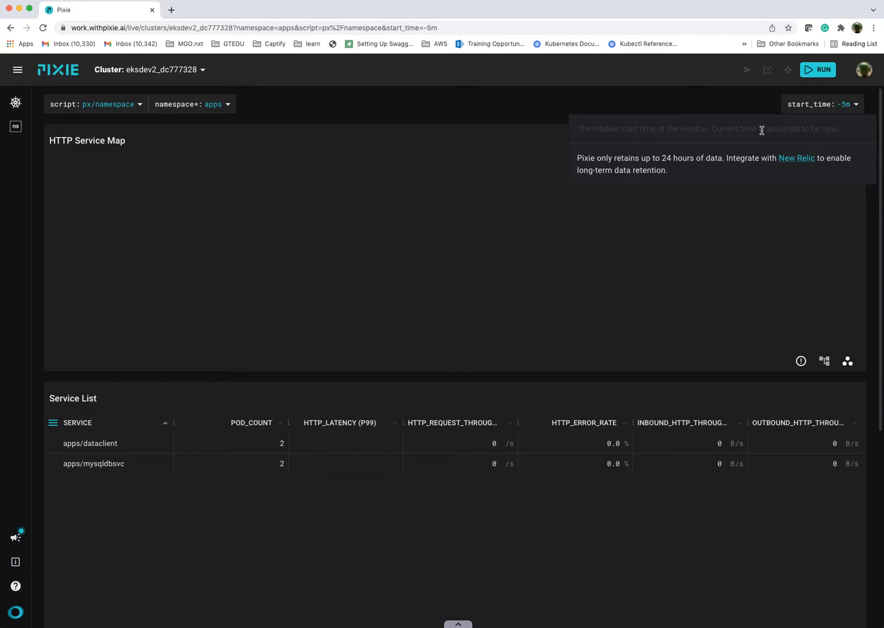
mouse_move(736, 107)
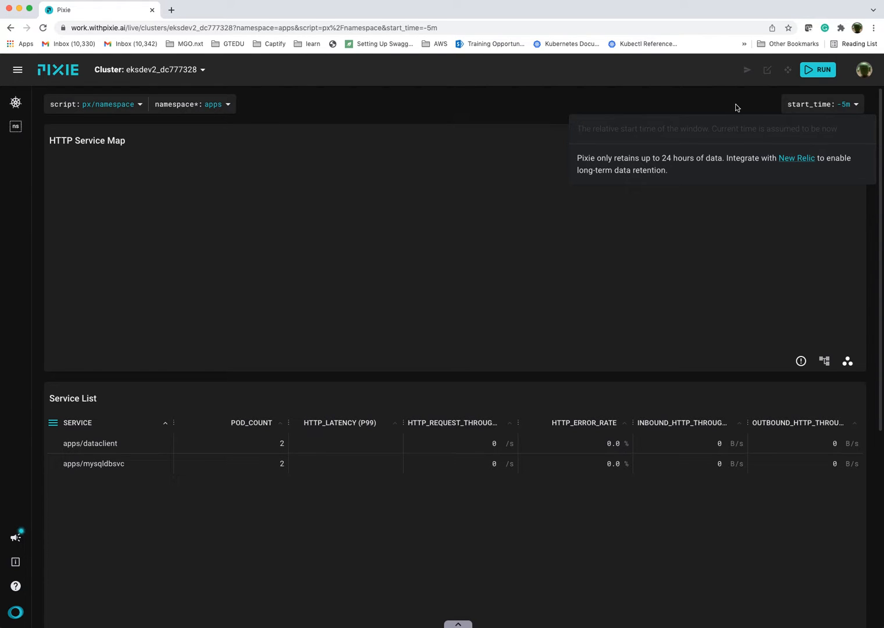
Rerun px/namespace so the HTTP service map shows traffic from client IPs to dataclient and mysqldbsvc.
left_click(818, 70)
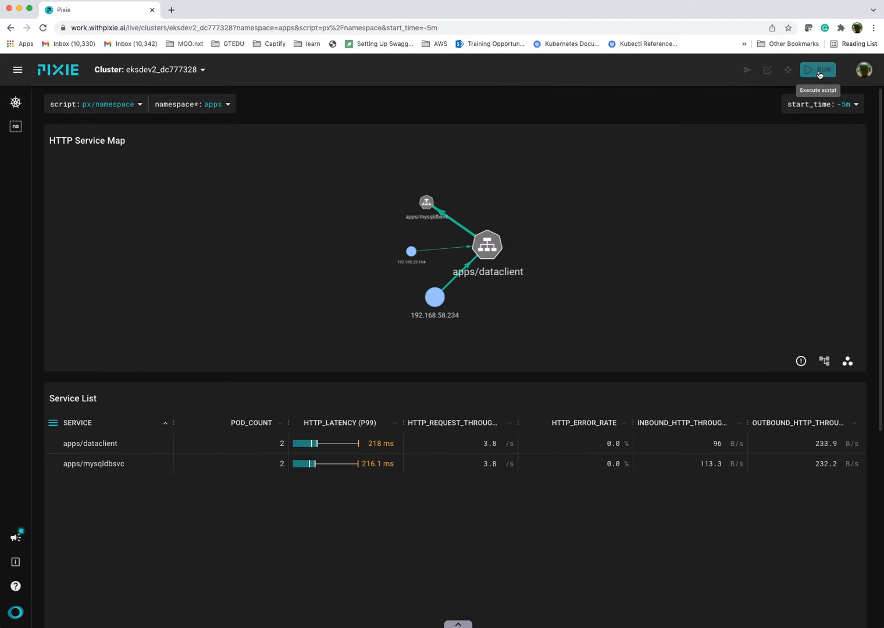
mouse_move(342, 253)
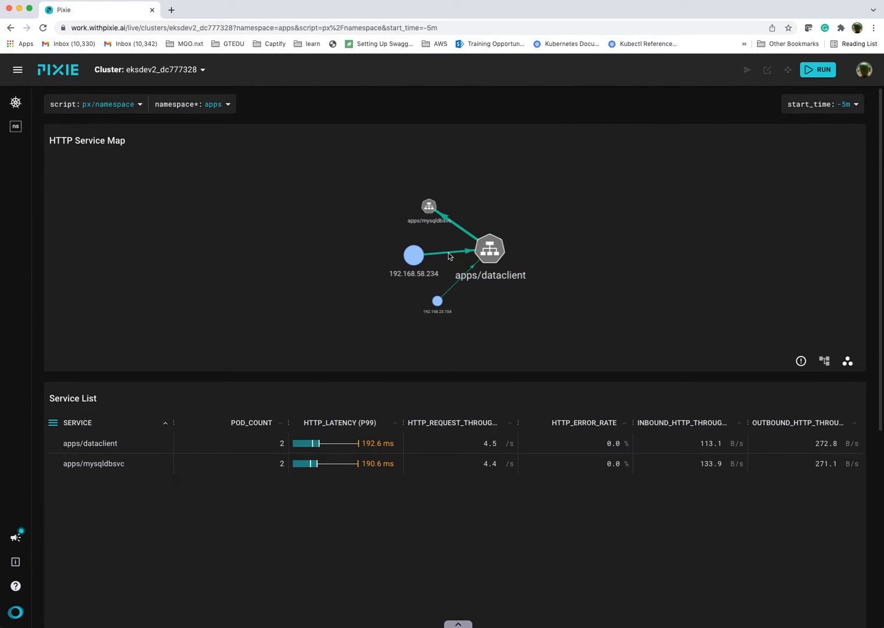
mouse_move(445, 259)
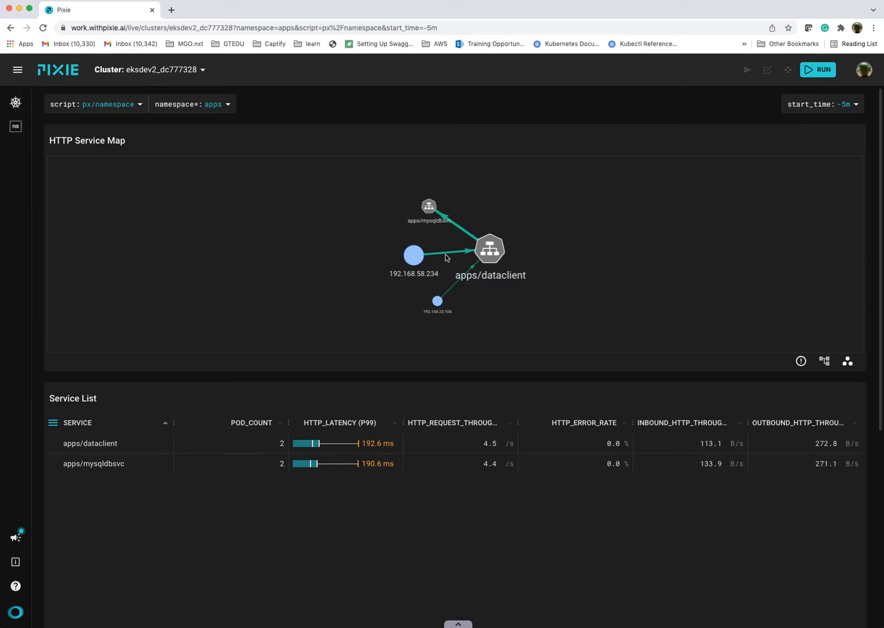
mouse_move(446, 257)
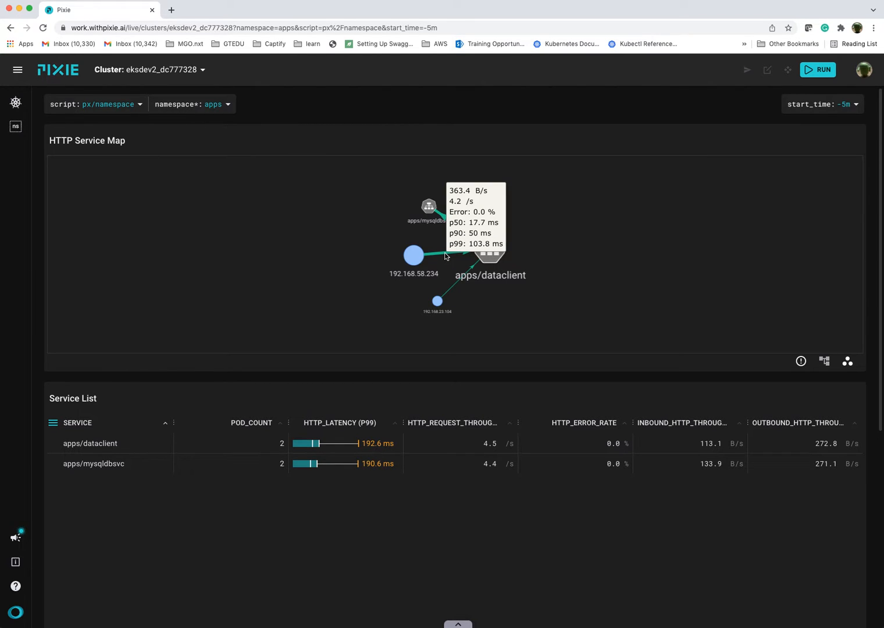
mouse_move(457, 285)
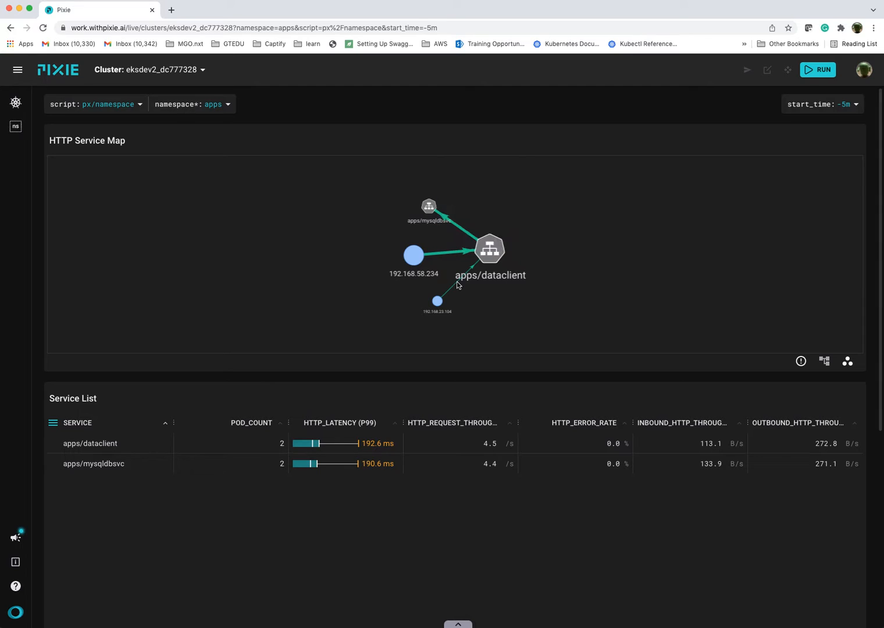
mouse_move(438, 227)
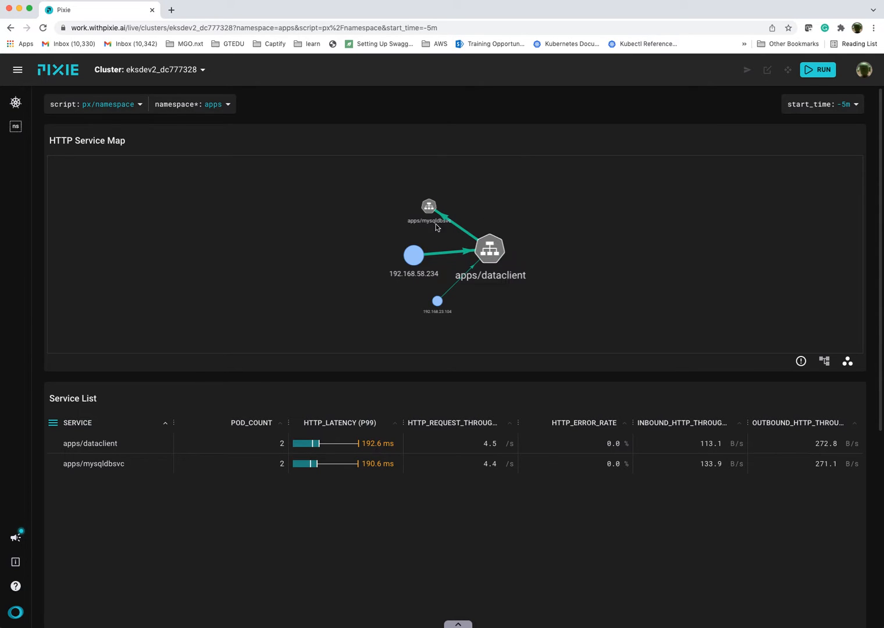
Drag the apps/mysqldbsvc node right so the service map reads left to right.
left_click_drag(413, 255, 288, 213)
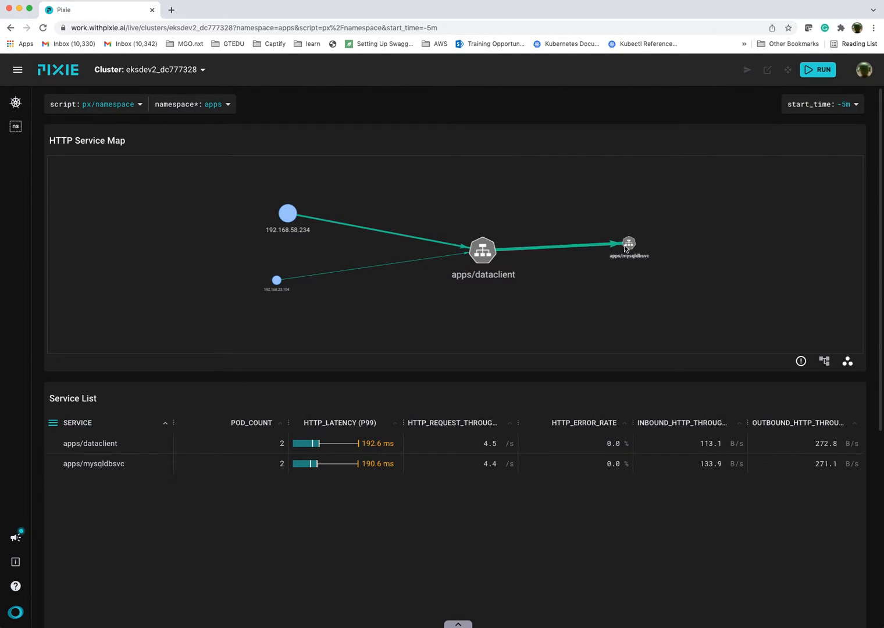
mouse_move(358, 204)
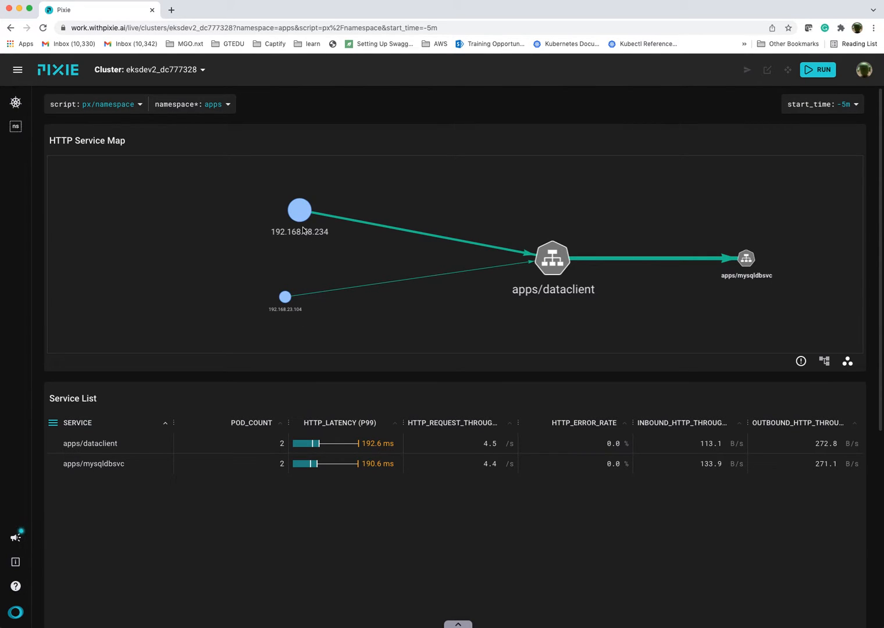
mouse_move(296, 219)
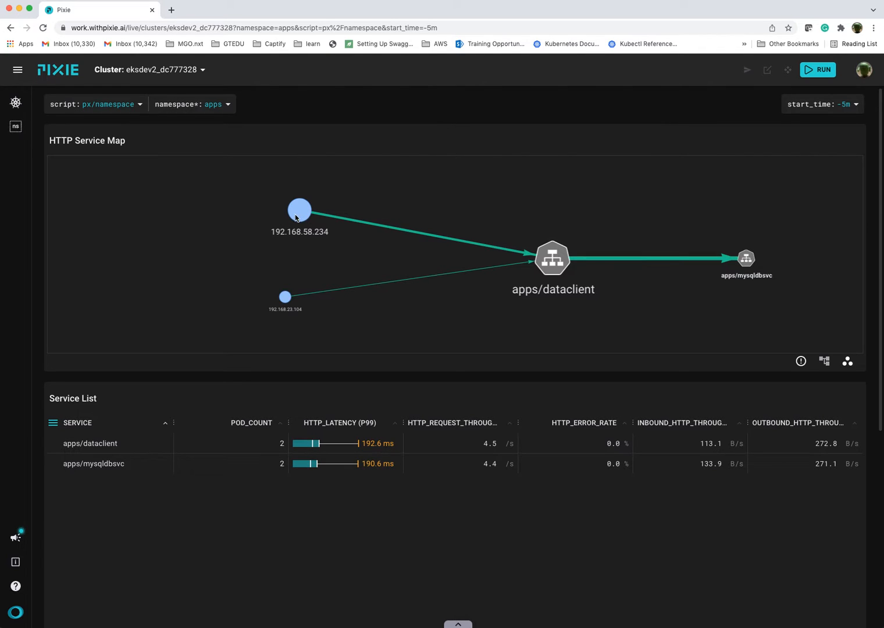
mouse_move(308, 214)
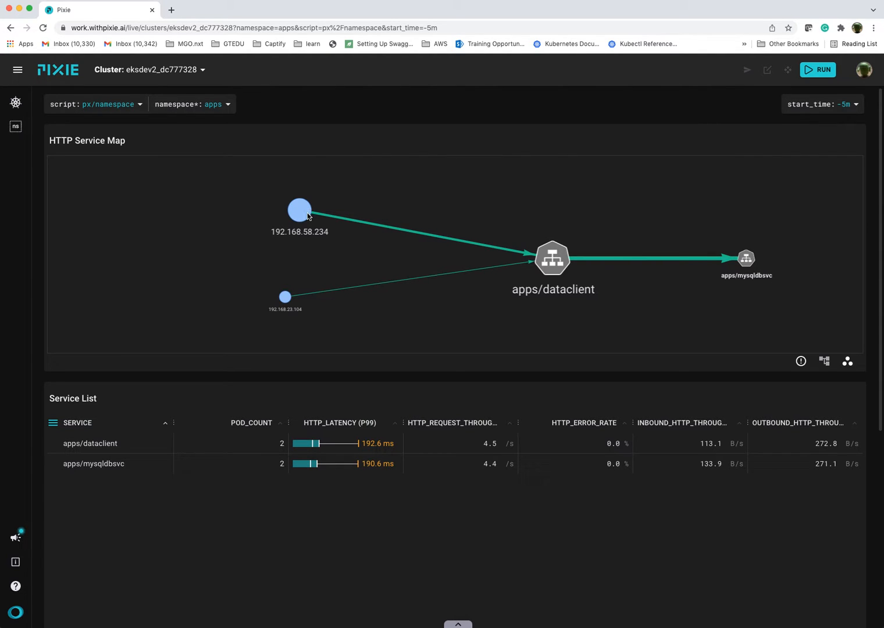
mouse_move(326, 219)
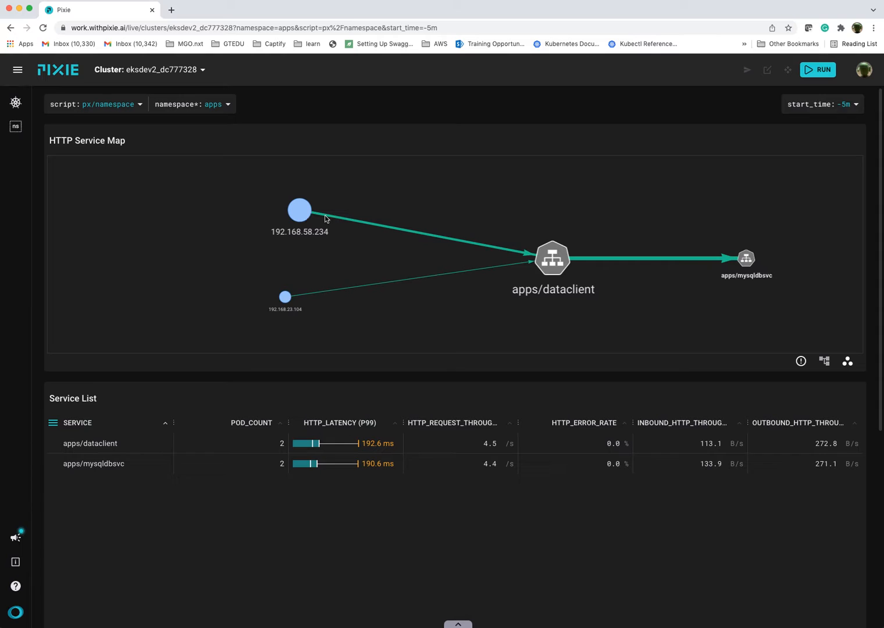
mouse_move(551, 271)
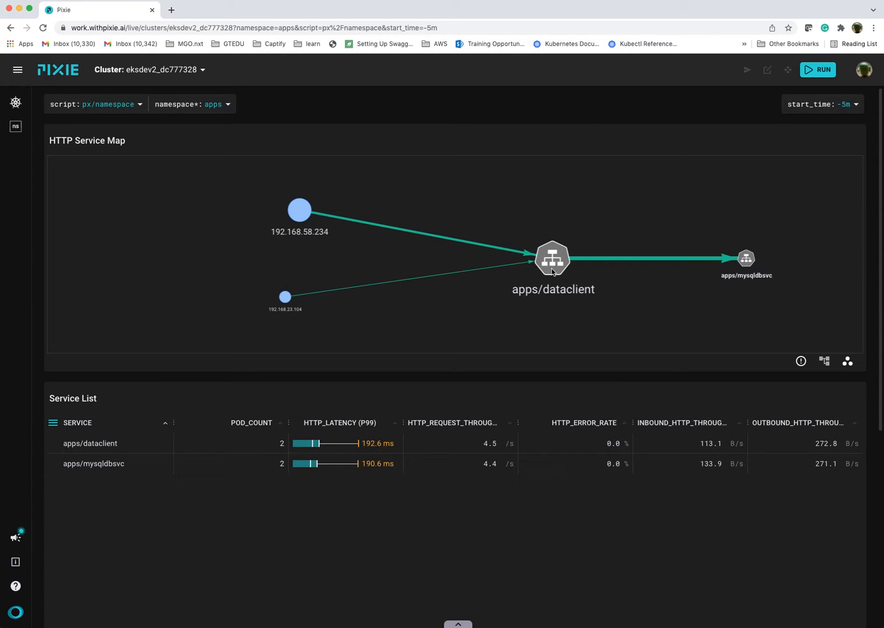
mouse_move(568, 270)
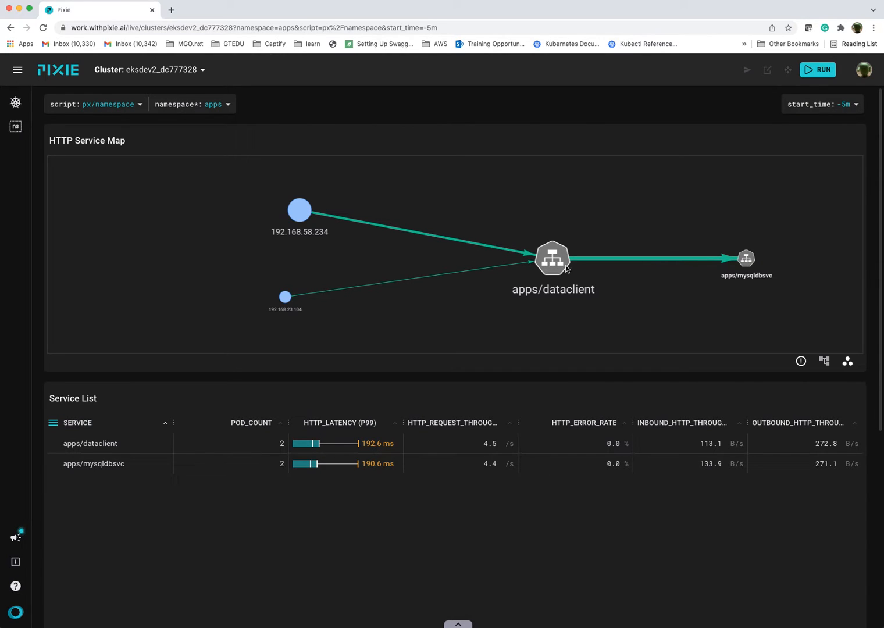
mouse_move(714, 262)
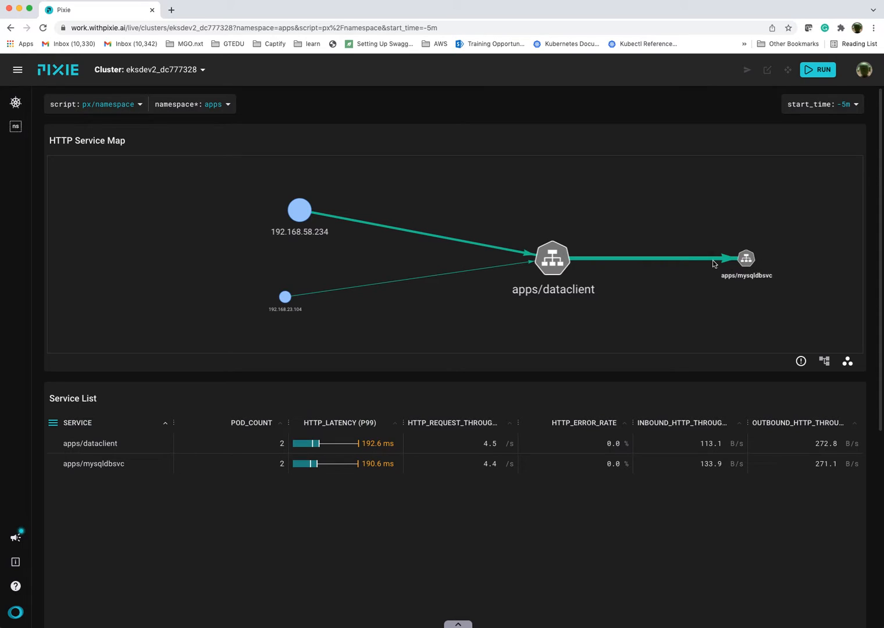
mouse_move(756, 285)
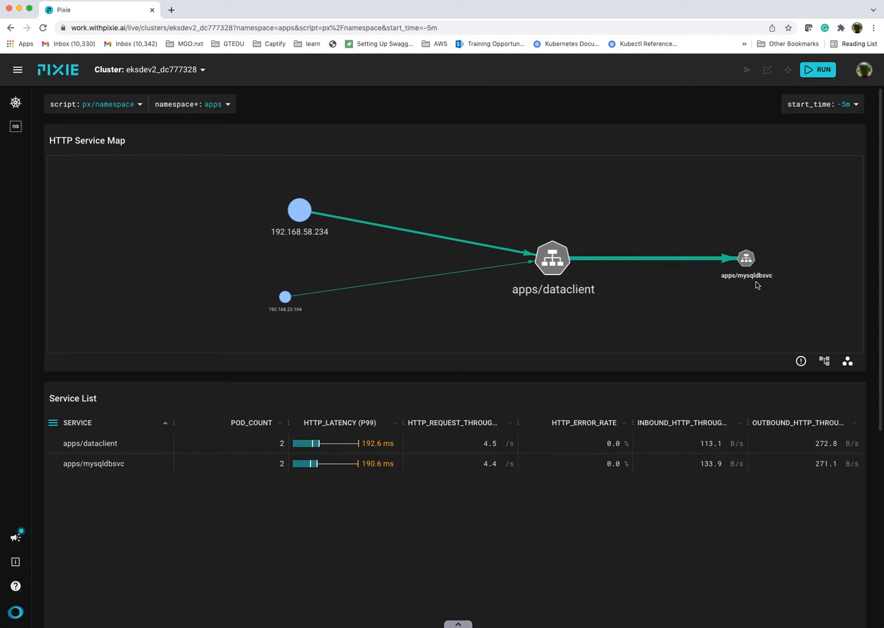
mouse_move(703, 259)
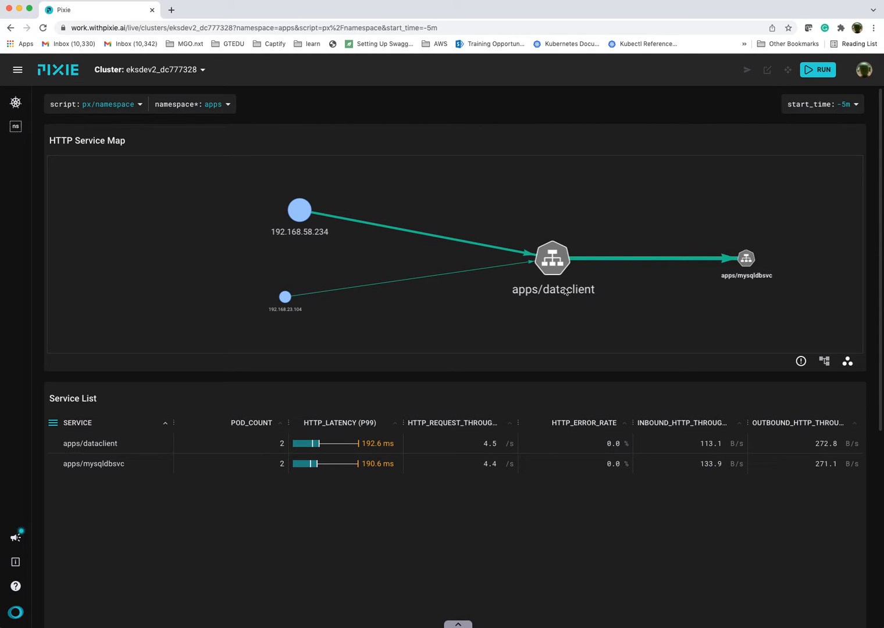
mouse_move(741, 290)
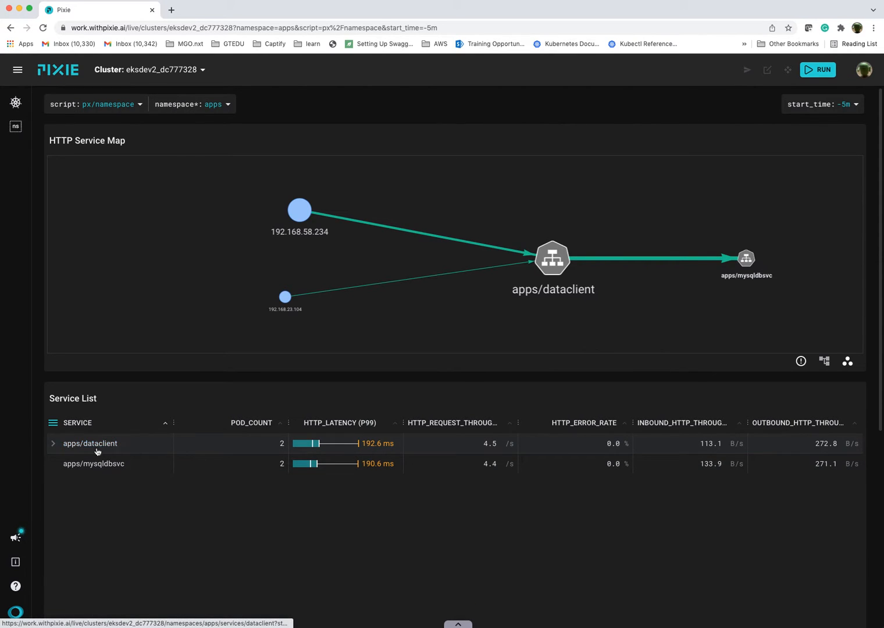
mouse_move(89, 443)
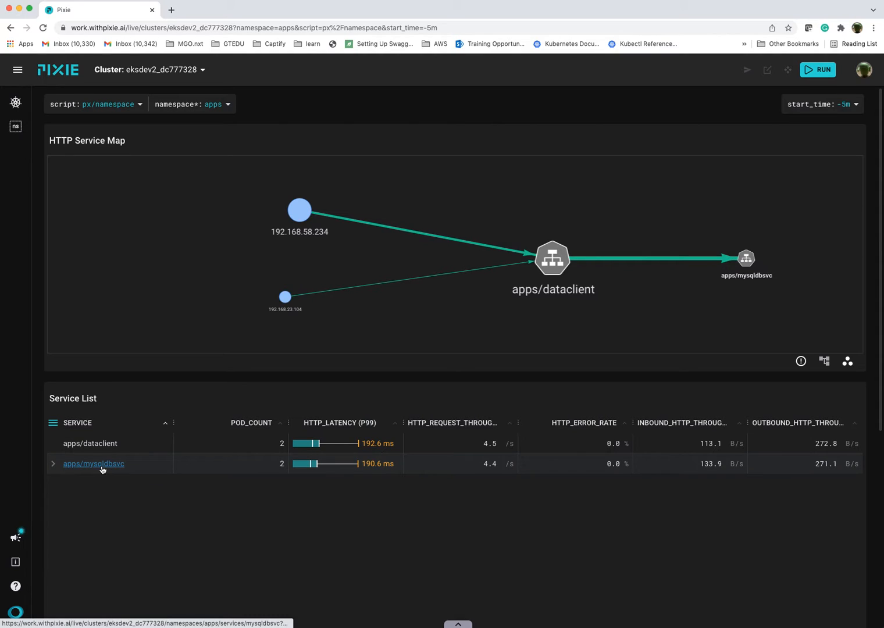
mouse_move(337, 429)
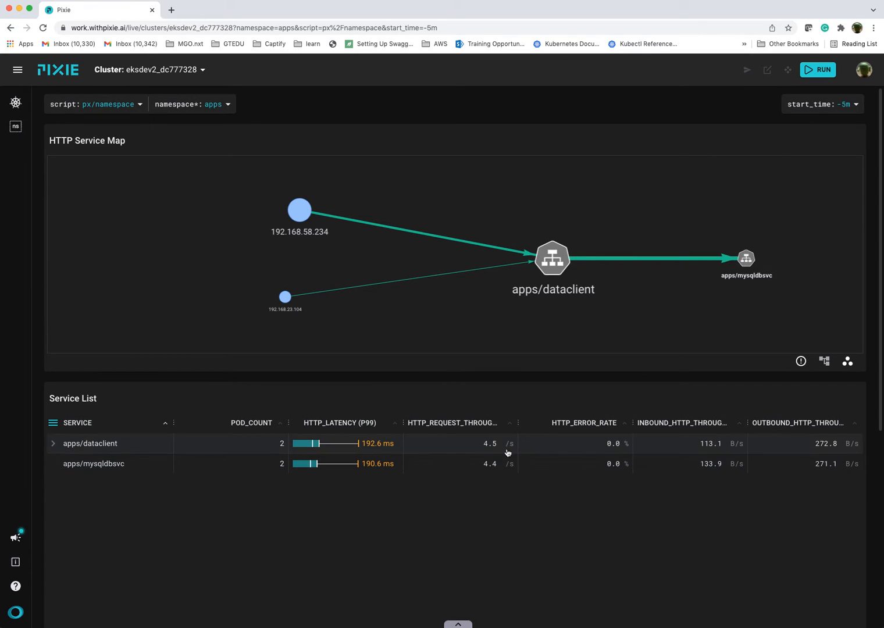
mouse_move(586, 432)
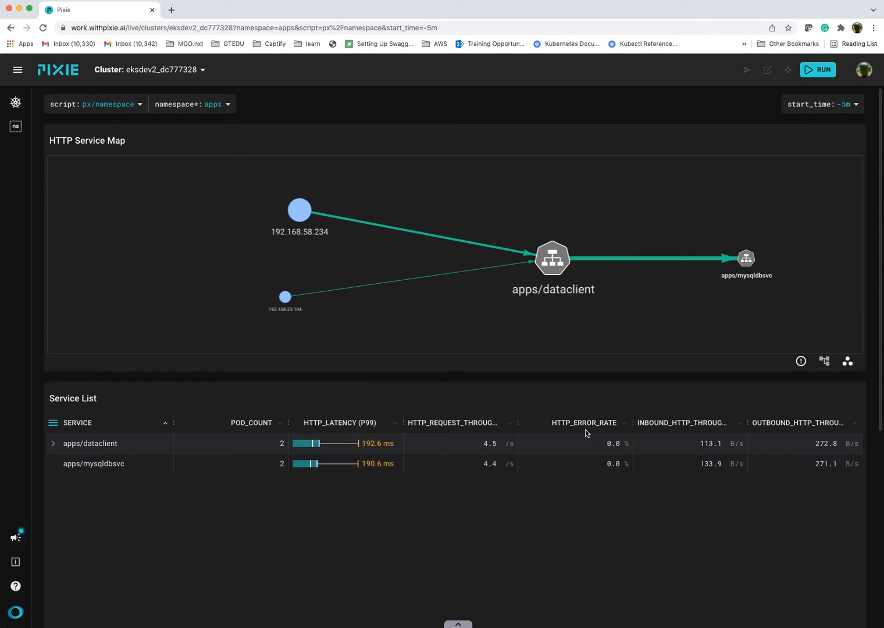
mouse_move(818, 70)
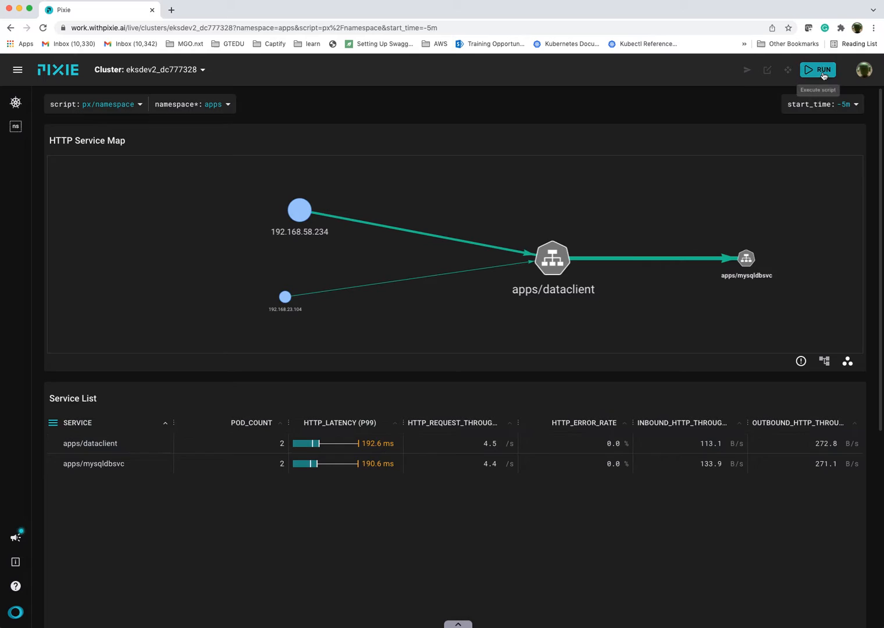
Refresh the namespace data and go to the apps/dataclient service overview.
left_click(817, 70)
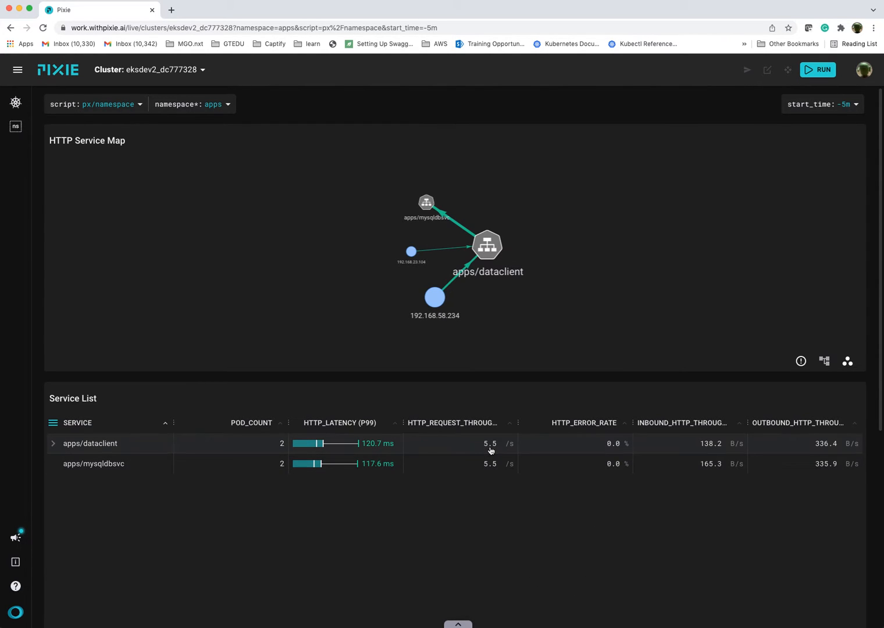
scroll("down", 3)
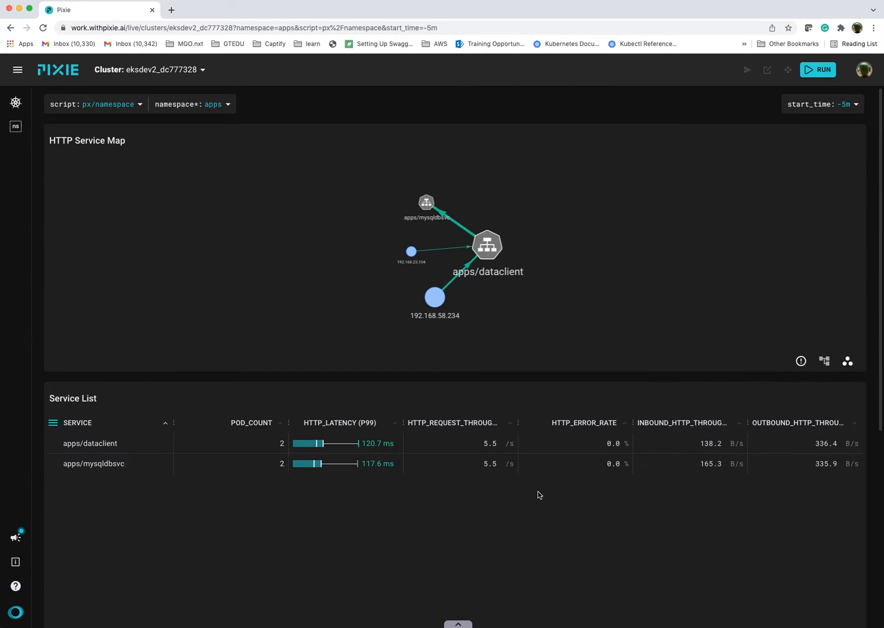
mouse_move(236, 407)
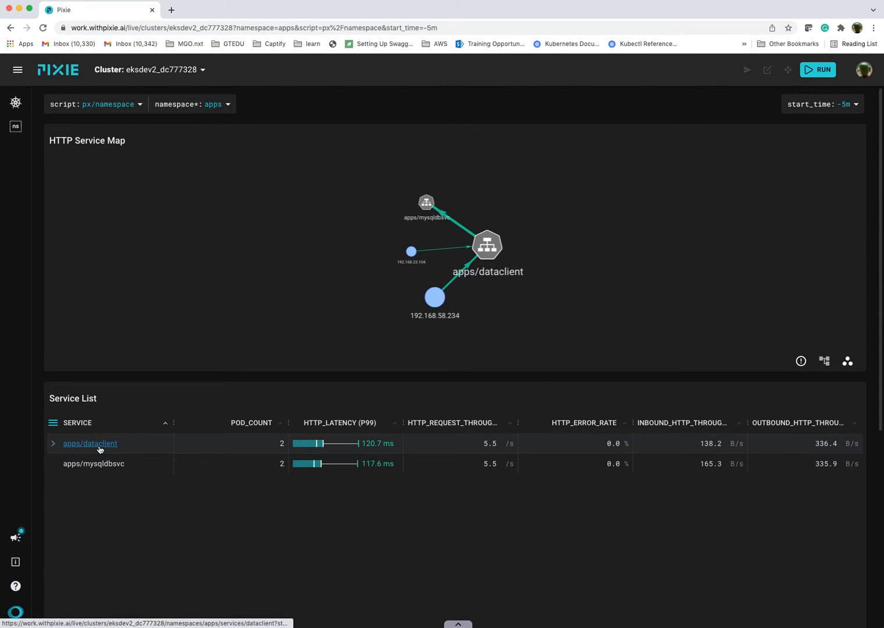
left_click(89, 443)
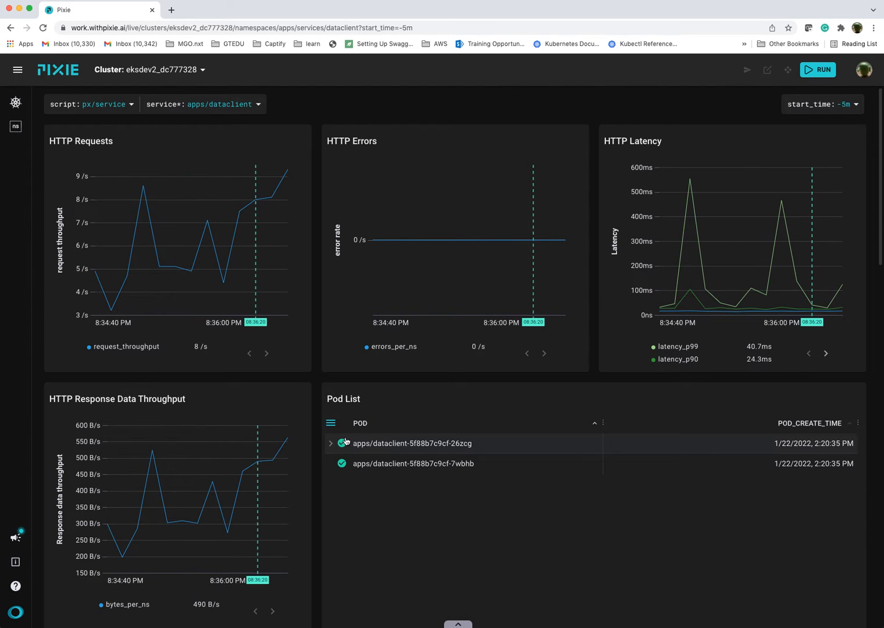
mouse_move(157, 276)
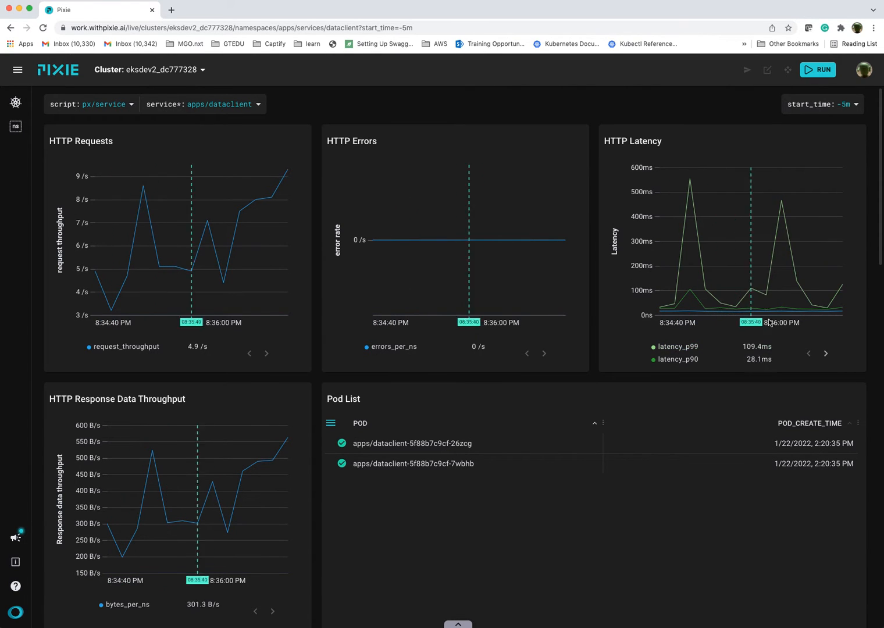
mouse_move(775, 176)
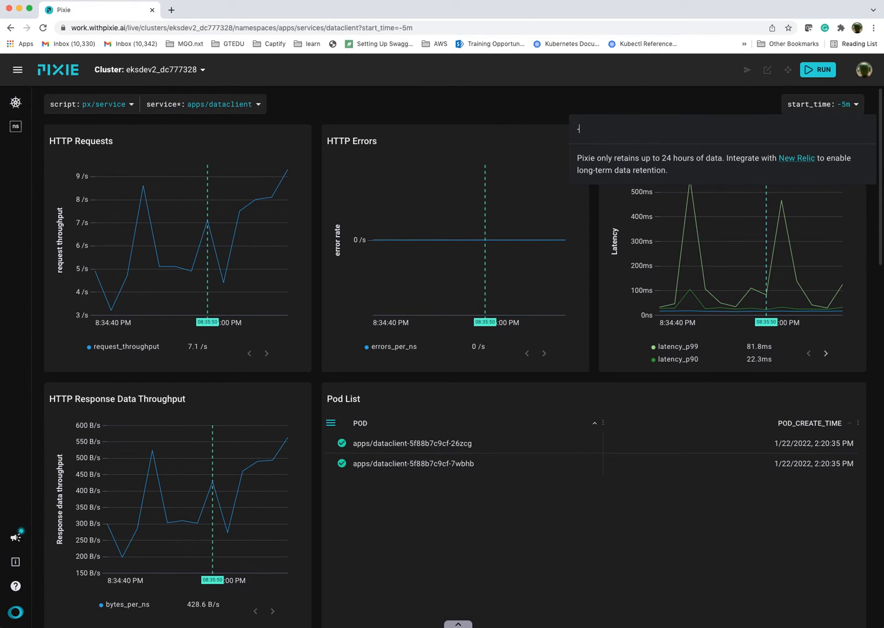
type("-10")
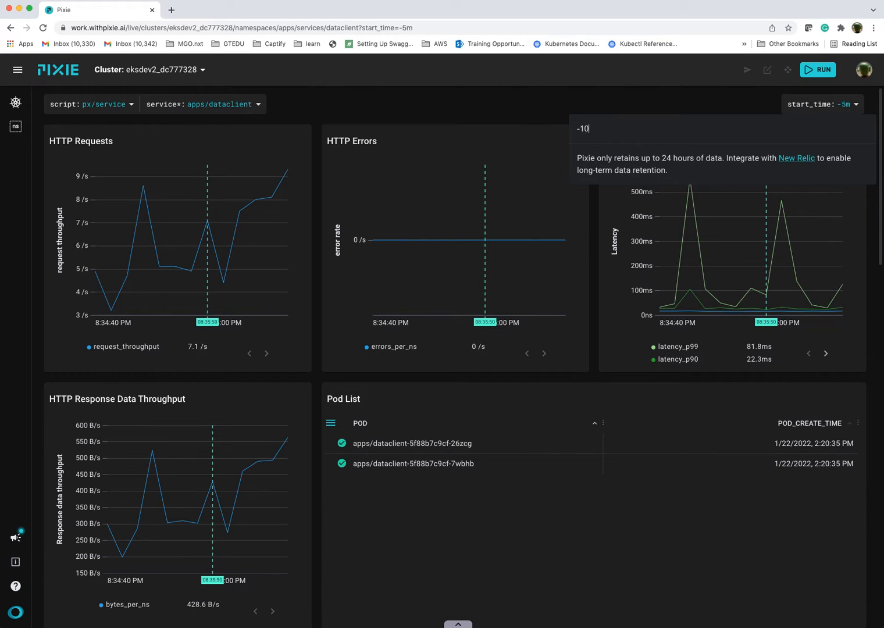
key("enter")
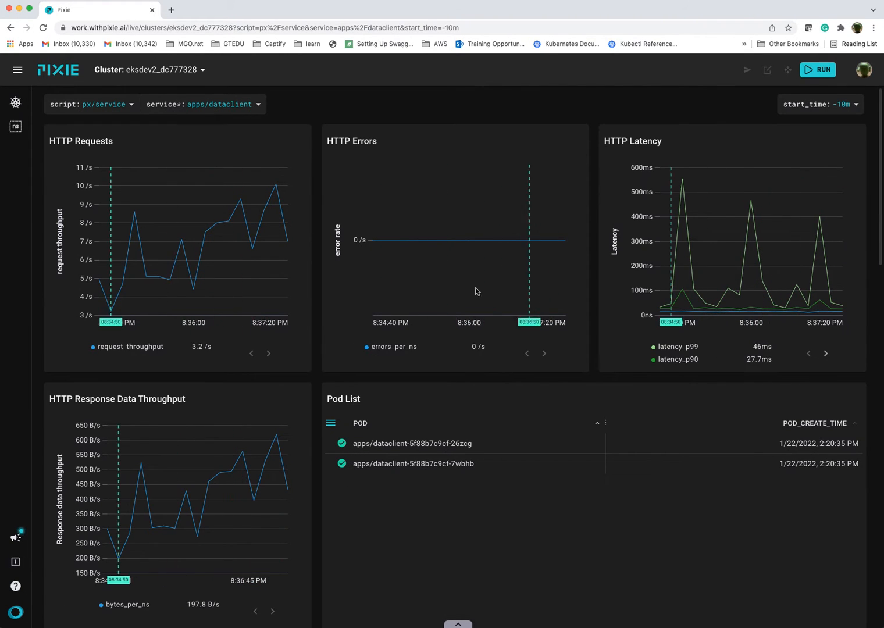
scroll("down", 3)
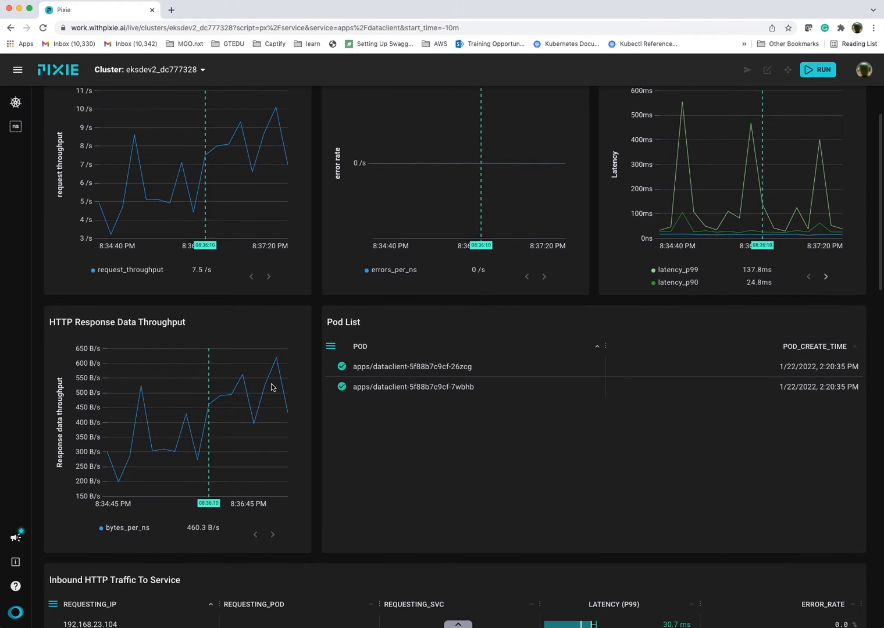
scroll("down", 3)
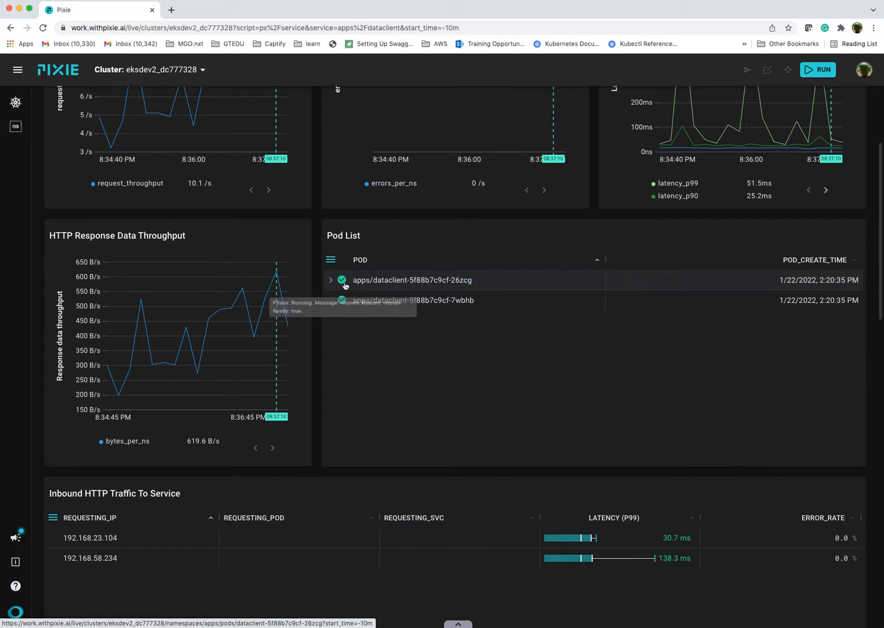
mouse_move(416, 337)
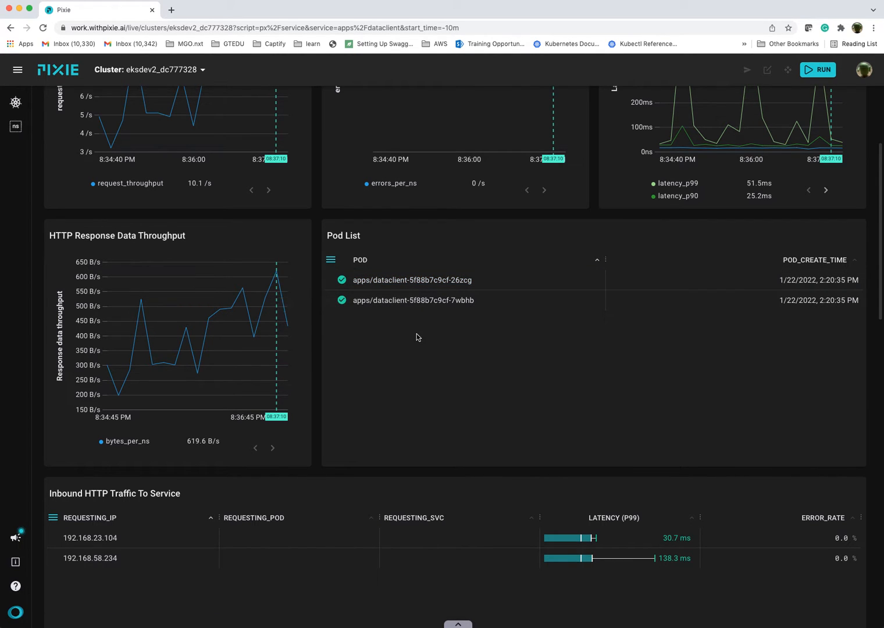
mouse_move(377, 326)
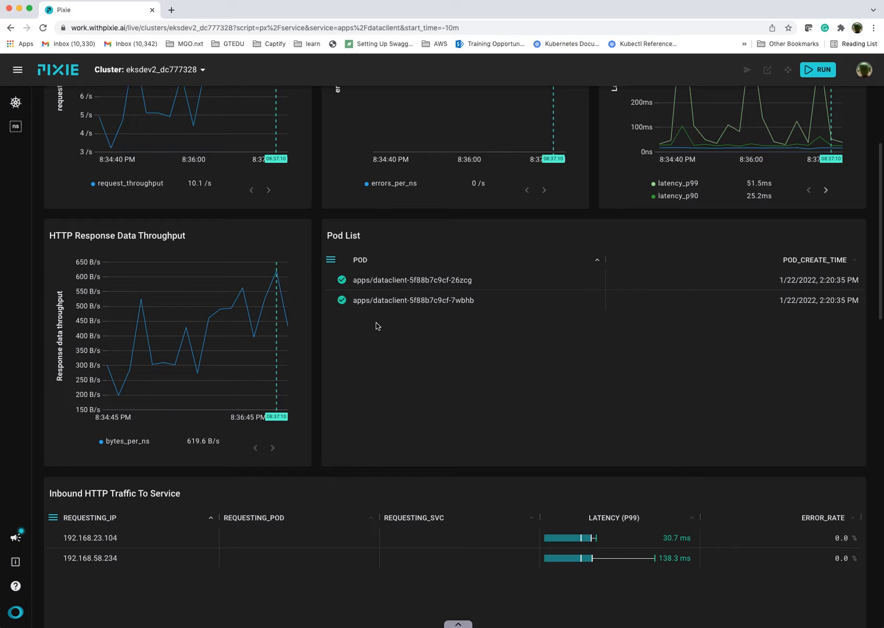
mouse_move(341, 305)
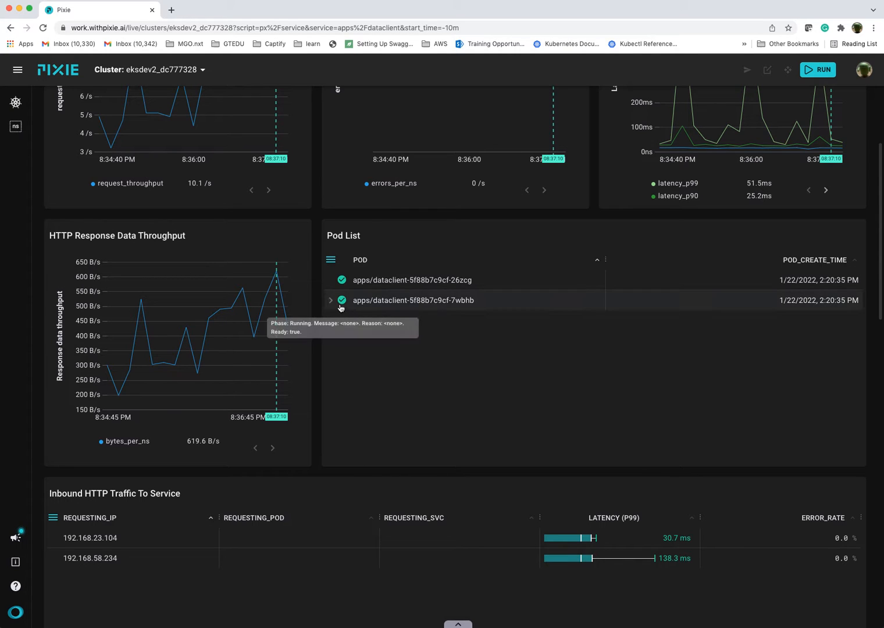
mouse_move(345, 307)
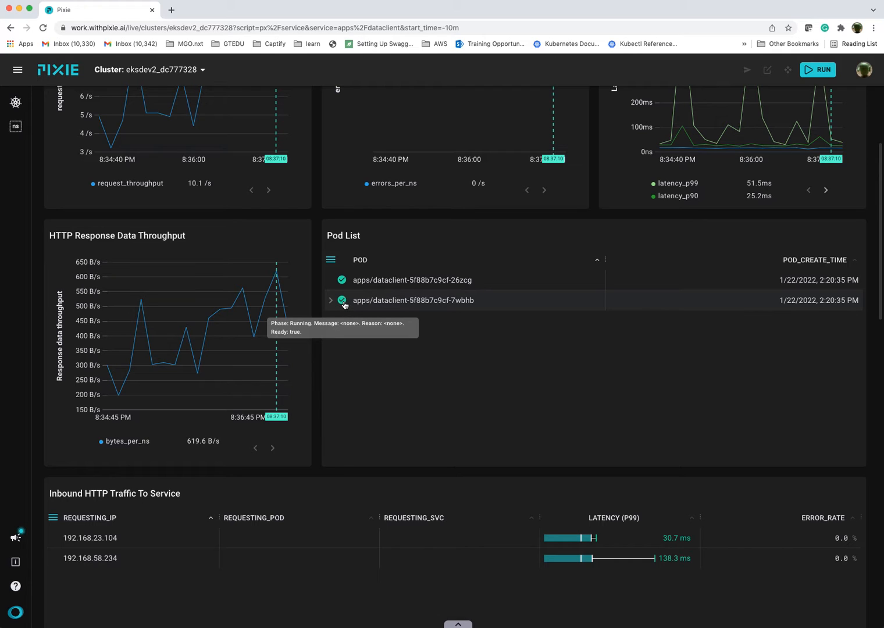
mouse_move(456, 356)
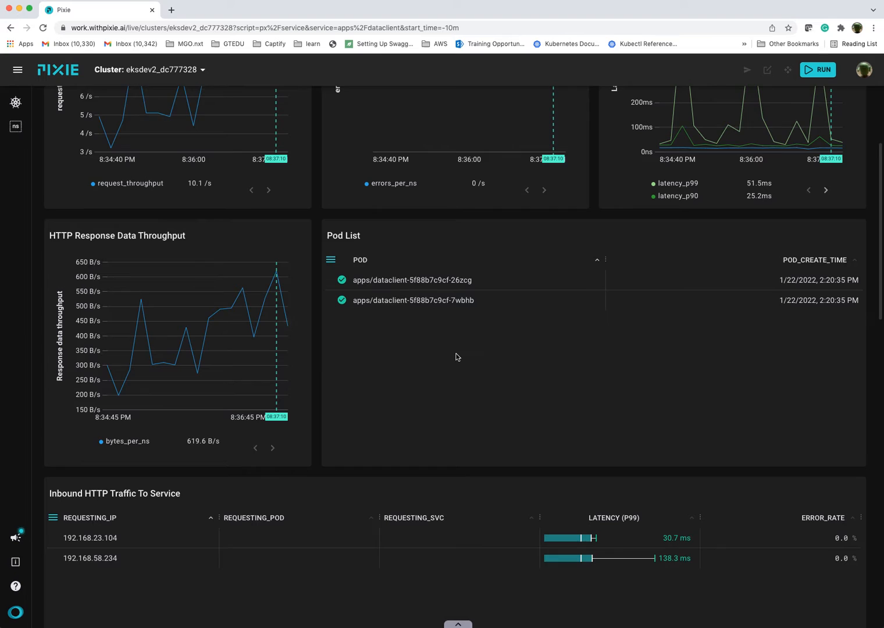
scroll("down", 3)
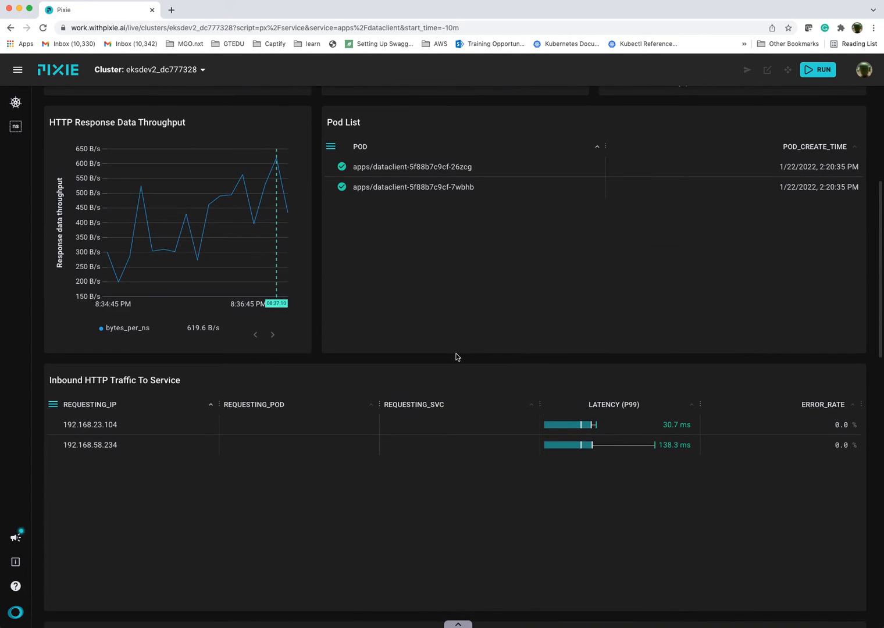
scroll("up", 3)
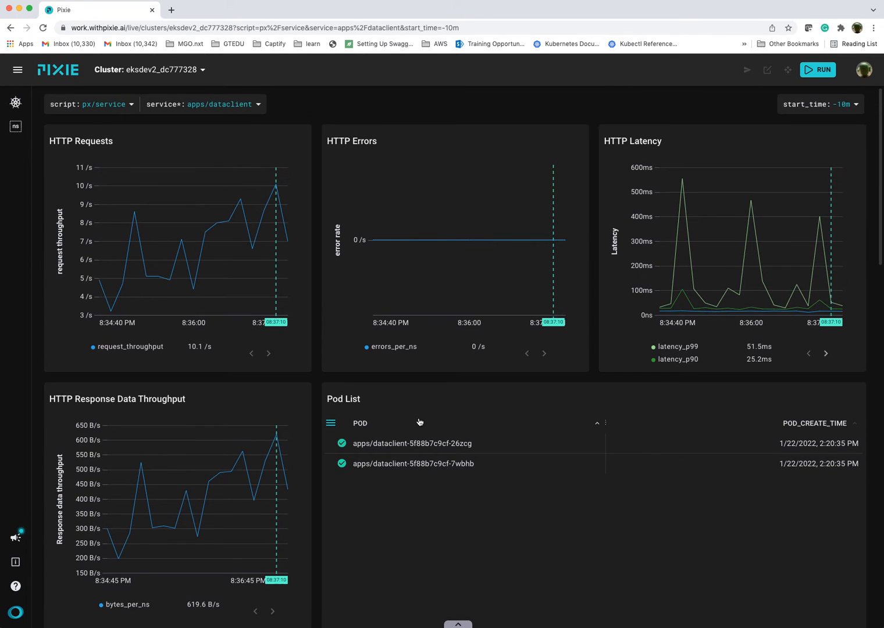
scroll("down", 3)
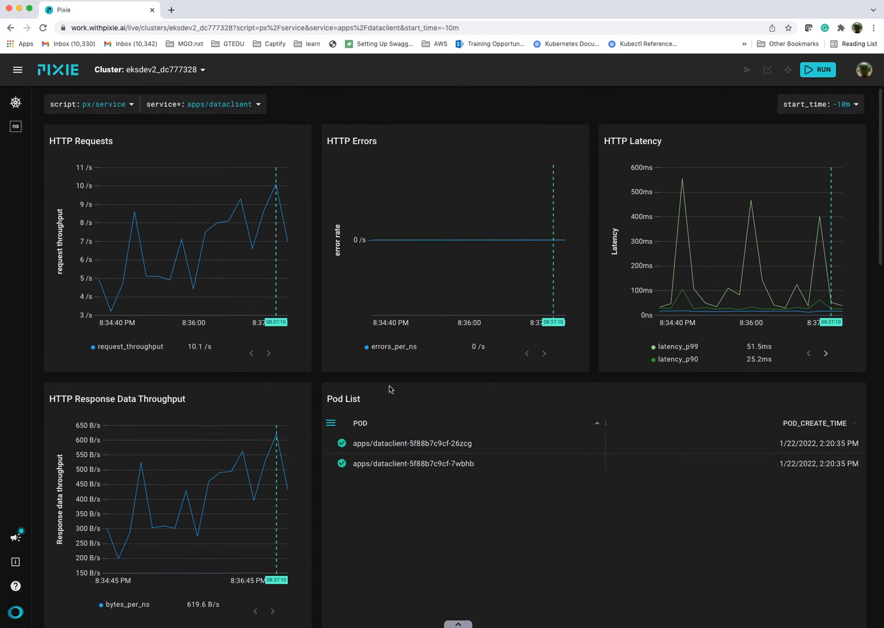
scroll("down", 3)
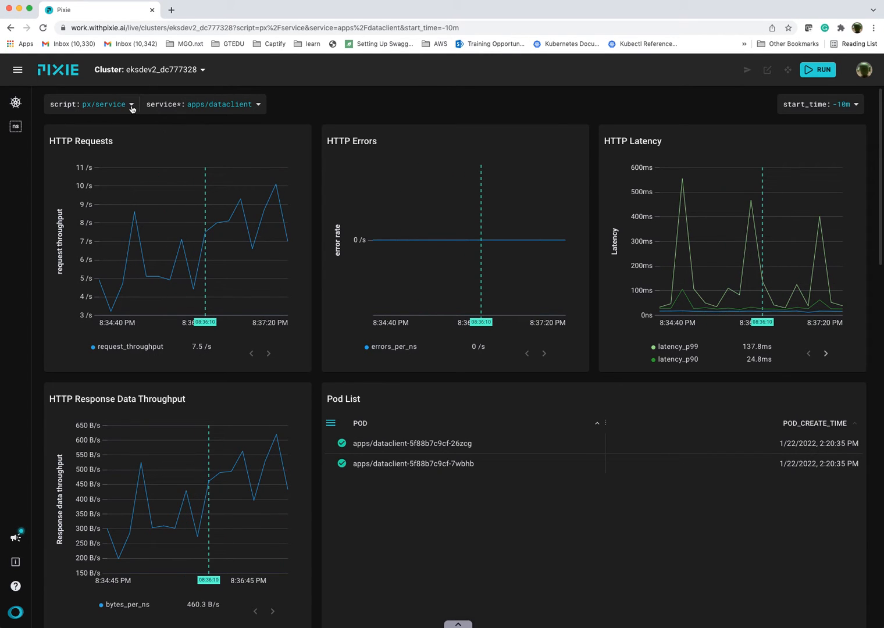
mouse_move(147, 105)
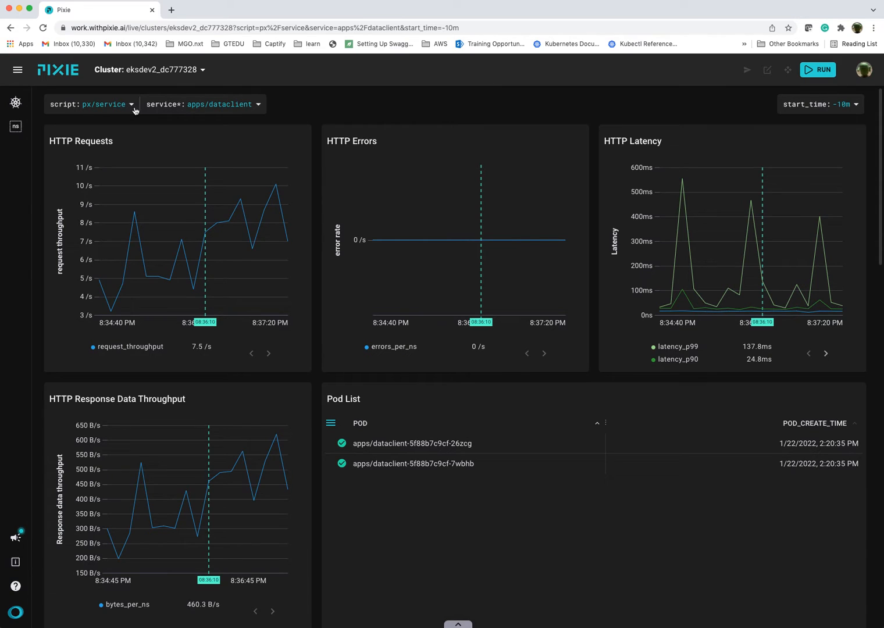
Switch to the px/pod script and search the pod argument for 'app' candidates.
left_click(90, 105)
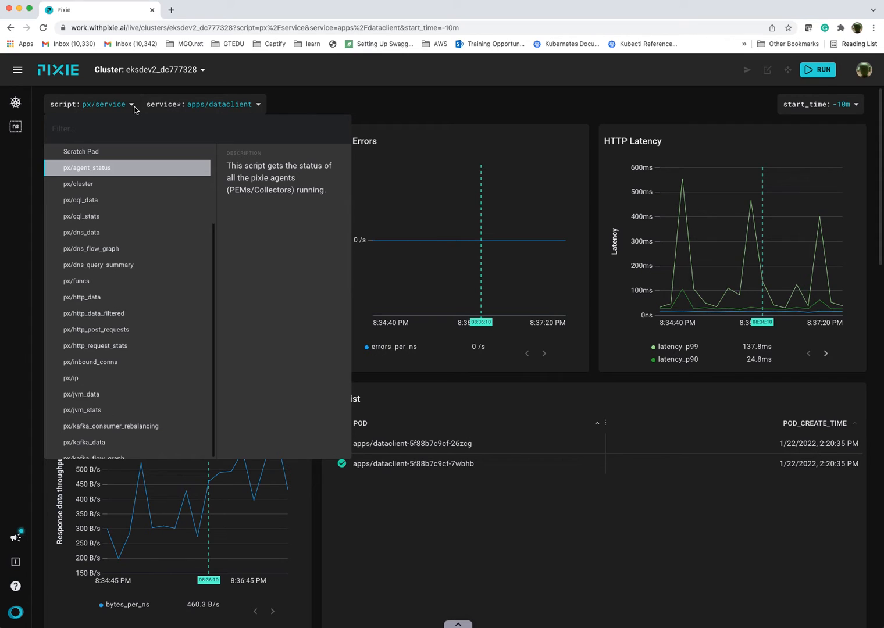
type("pod")
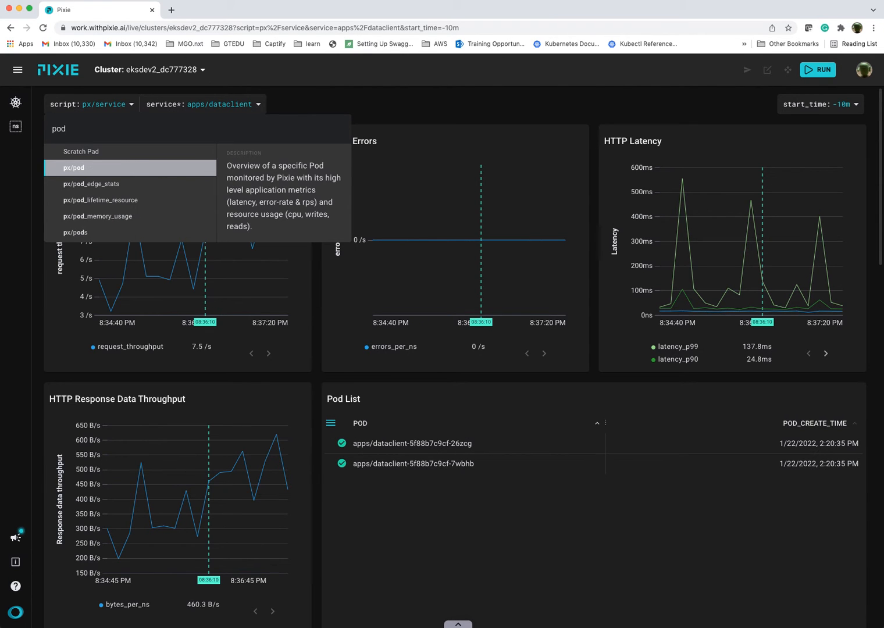
left_click(74, 167)
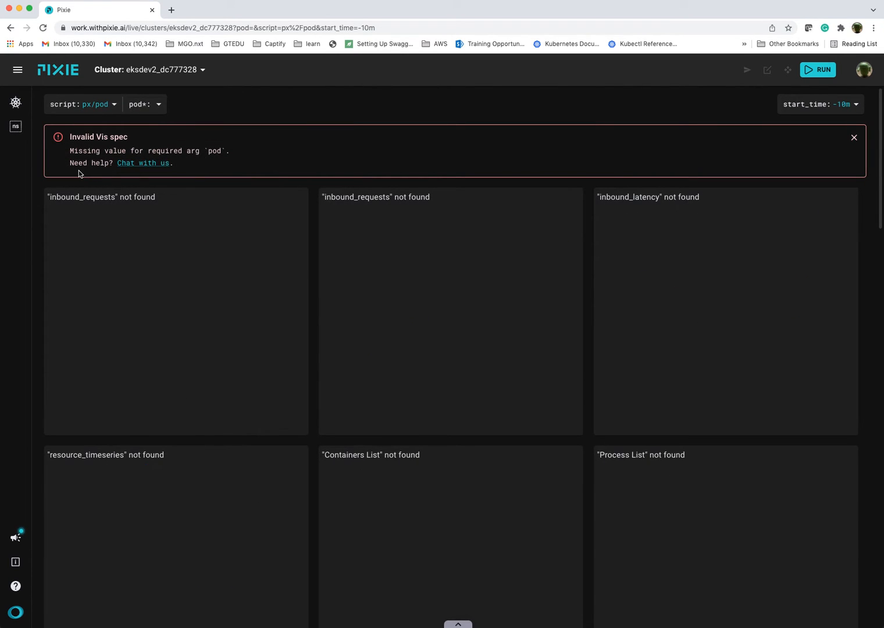
left_click(143, 105)
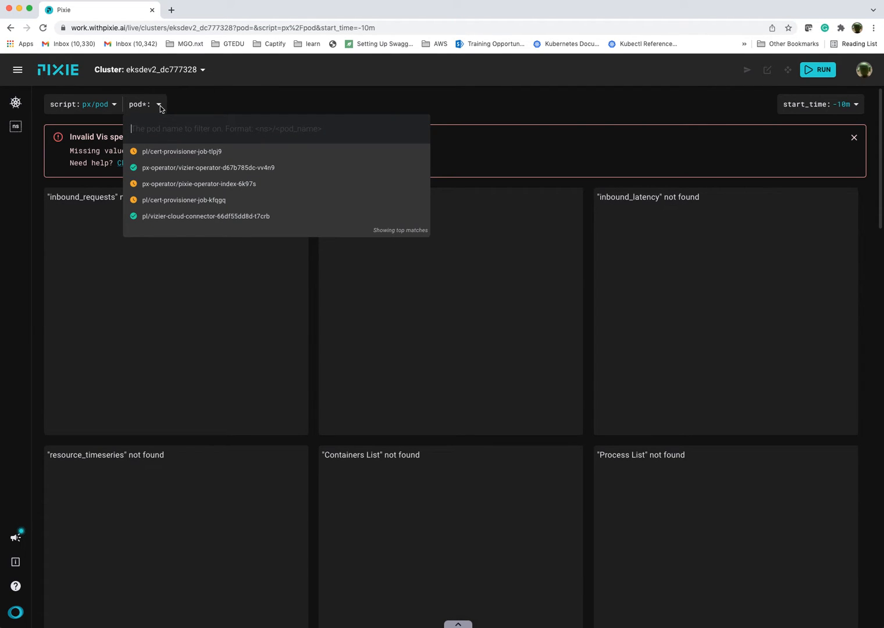
type("apps/")
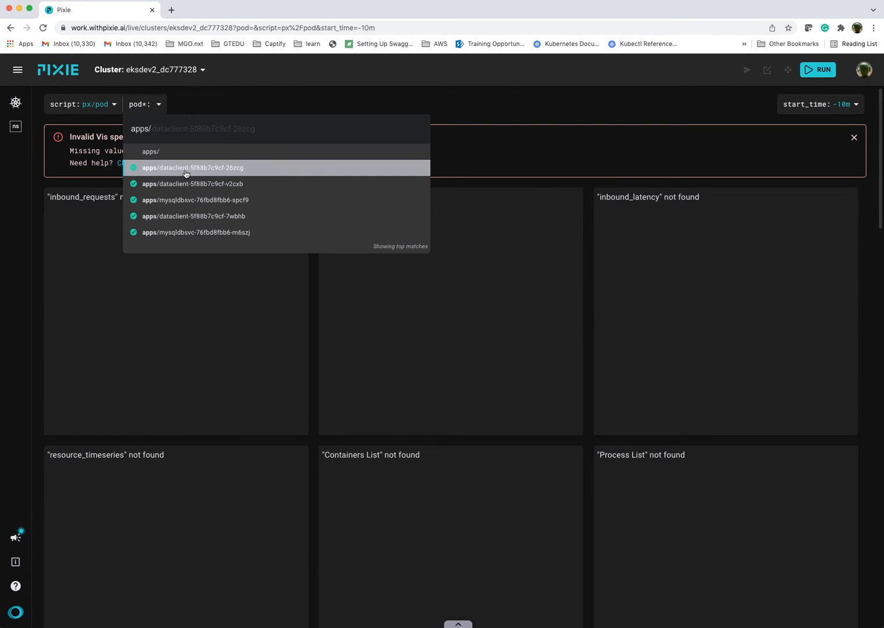
Choose pod apps/dataclient-5f88b7c9cf-26zcg to chart its HTTP, CPU, container and process stats.
left_click(192, 168)
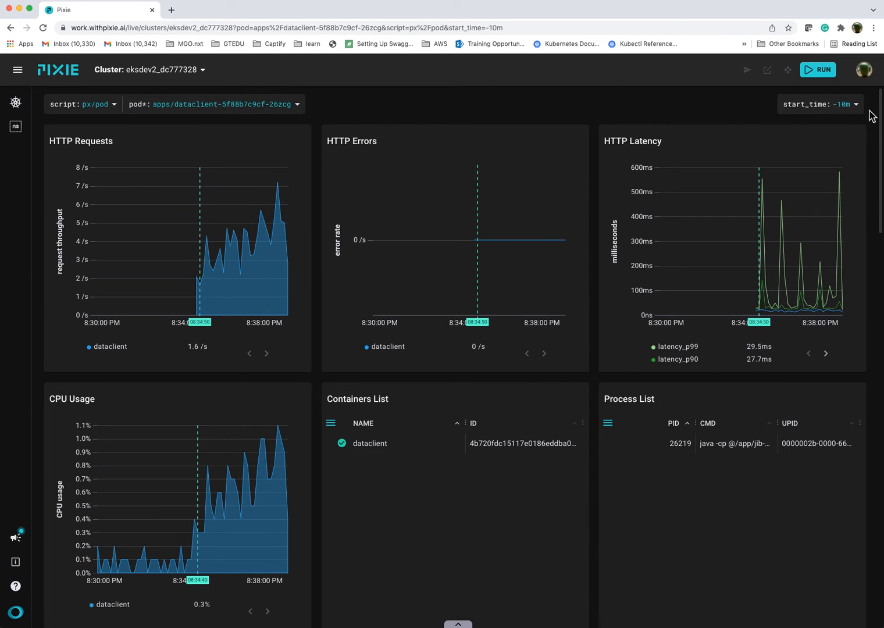
mouse_move(154, 300)
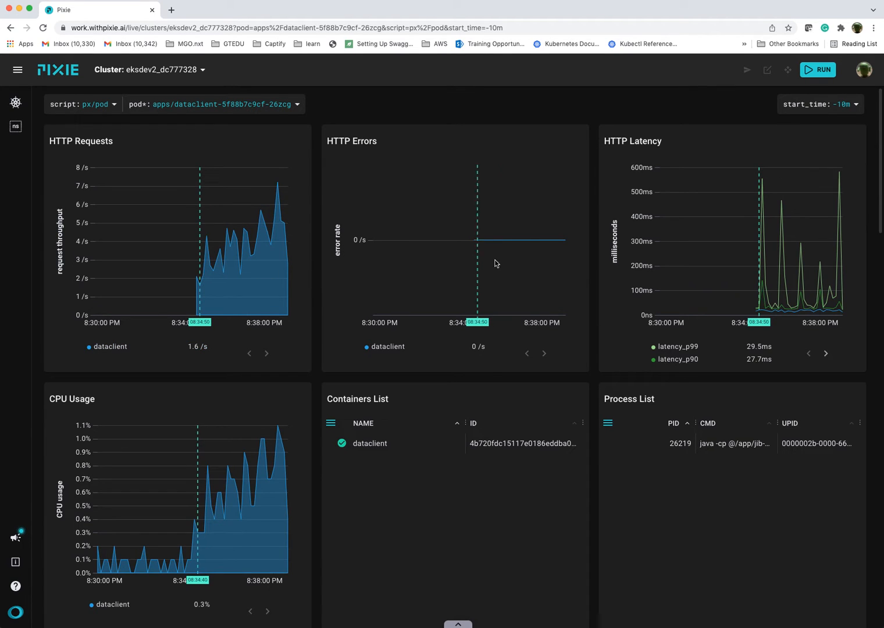
mouse_move(735, 284)
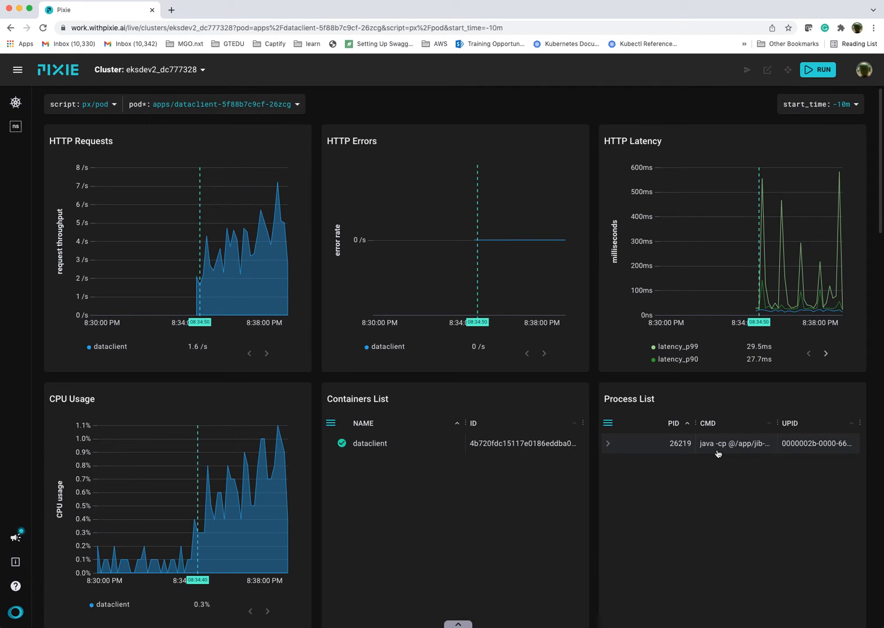
mouse_move(724, 452)
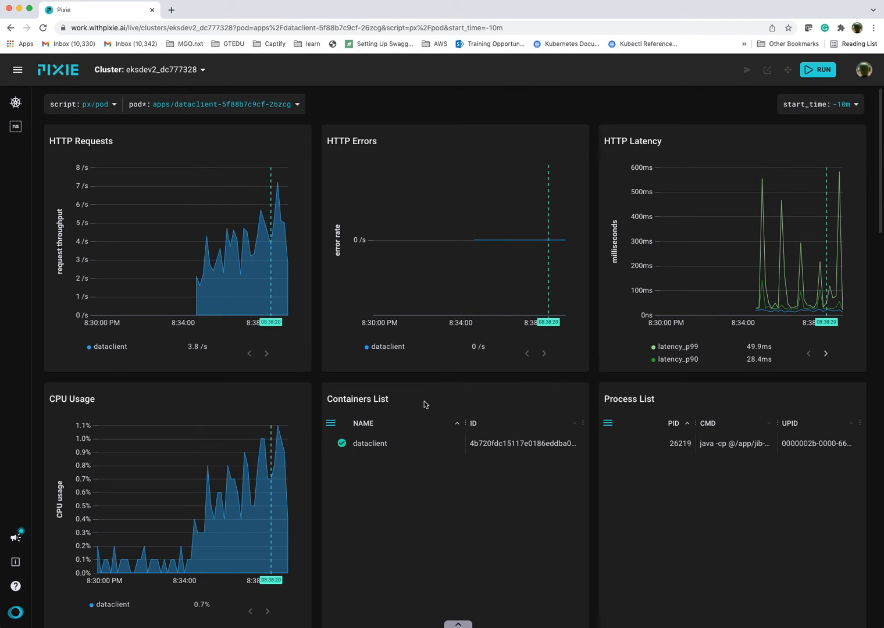
mouse_move(480, 478)
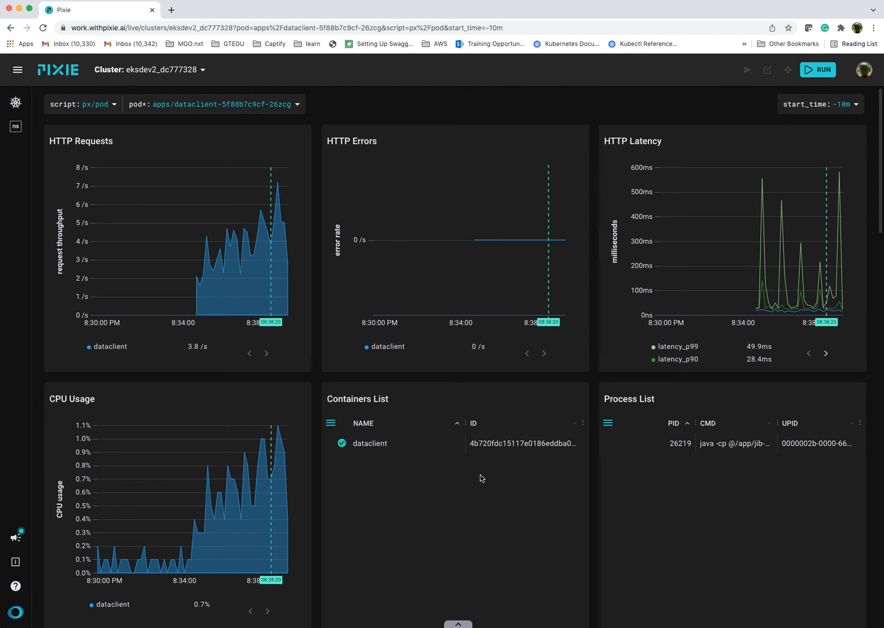
mouse_move(402, 472)
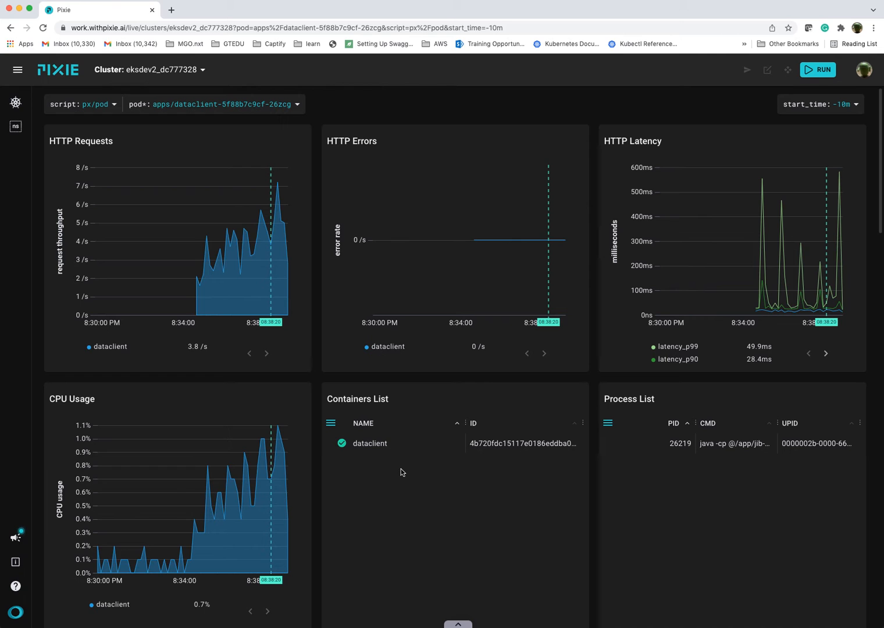
scroll("down", 3)
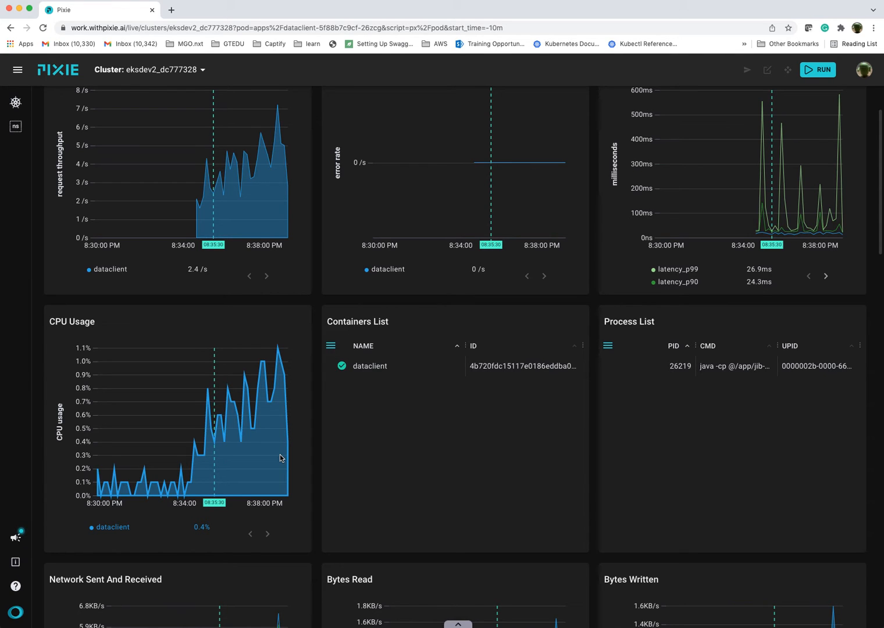
mouse_move(274, 453)
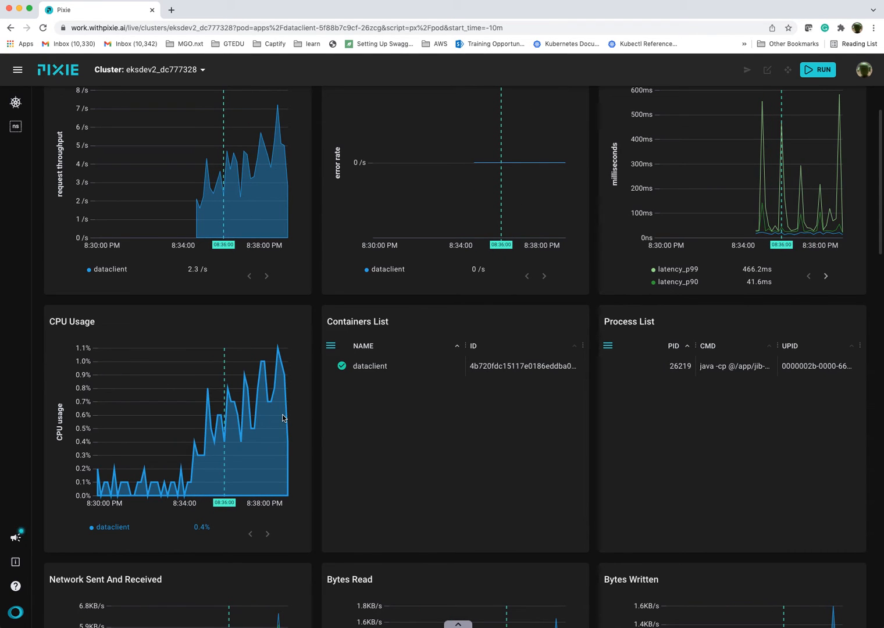
scroll("down", 3)
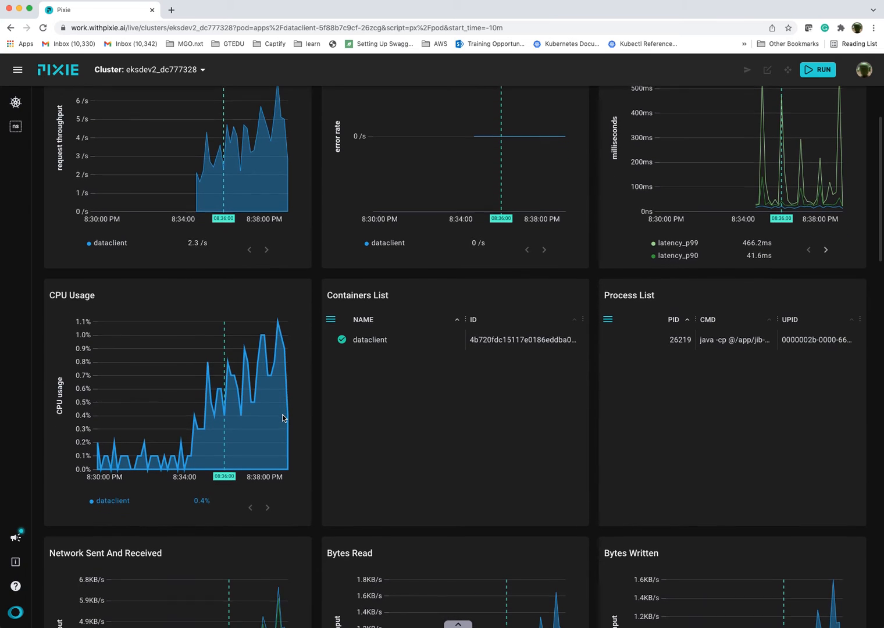
scroll("down", 3)
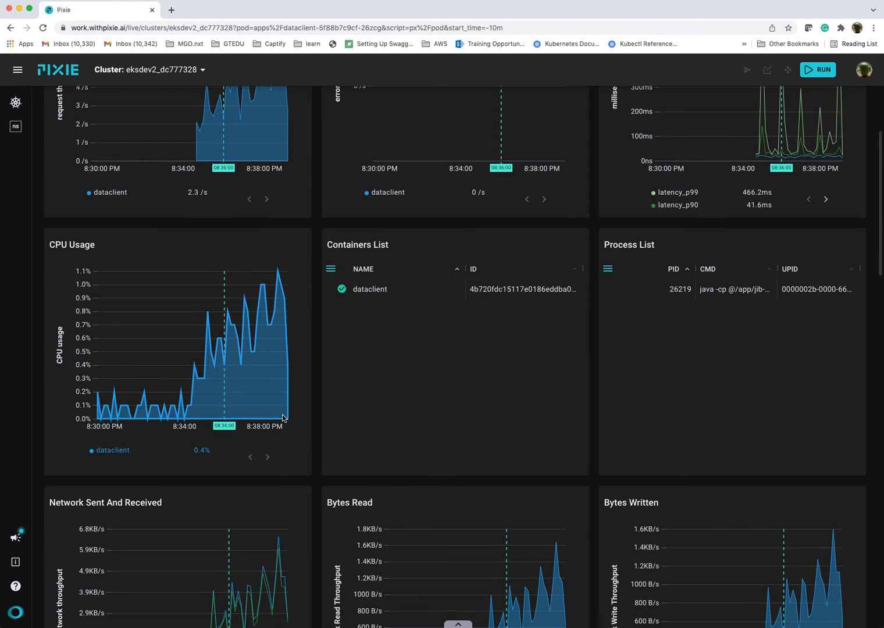
scroll("down", 3)
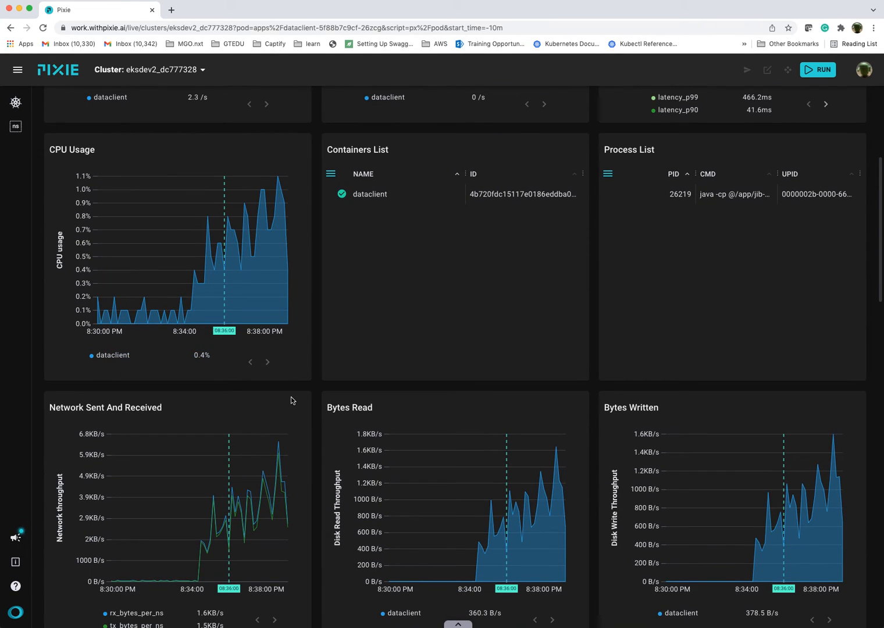
scroll("down", 3)
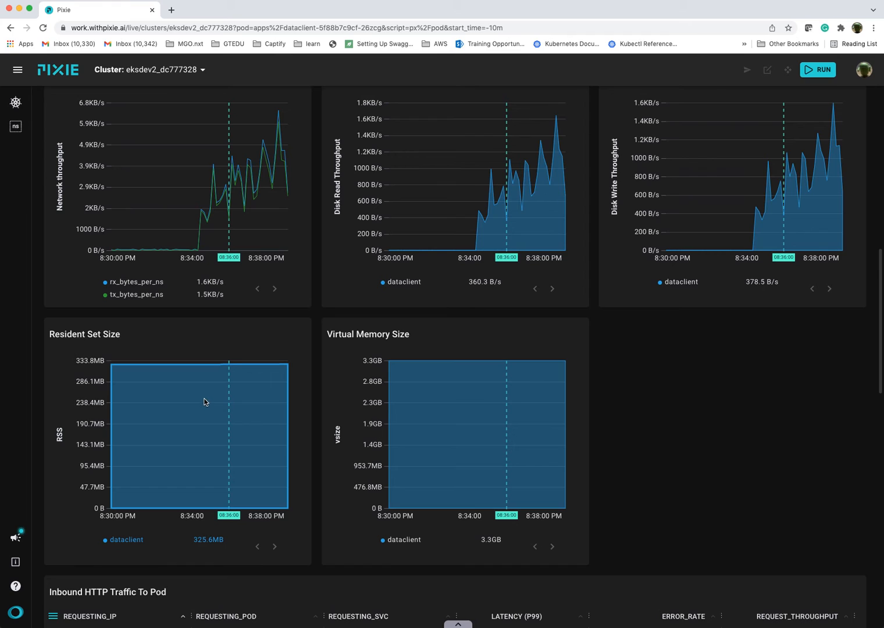
mouse_move(99, 382)
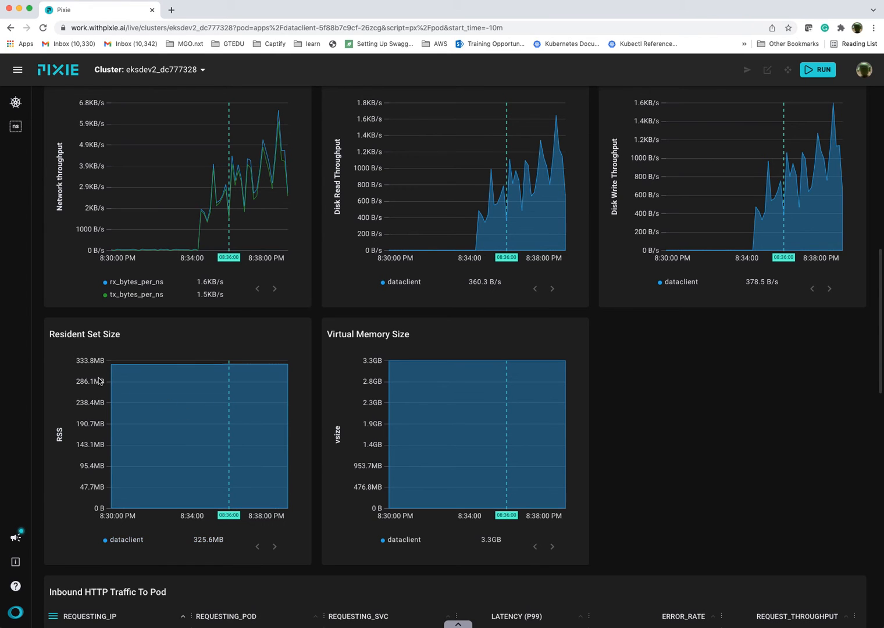
mouse_move(137, 372)
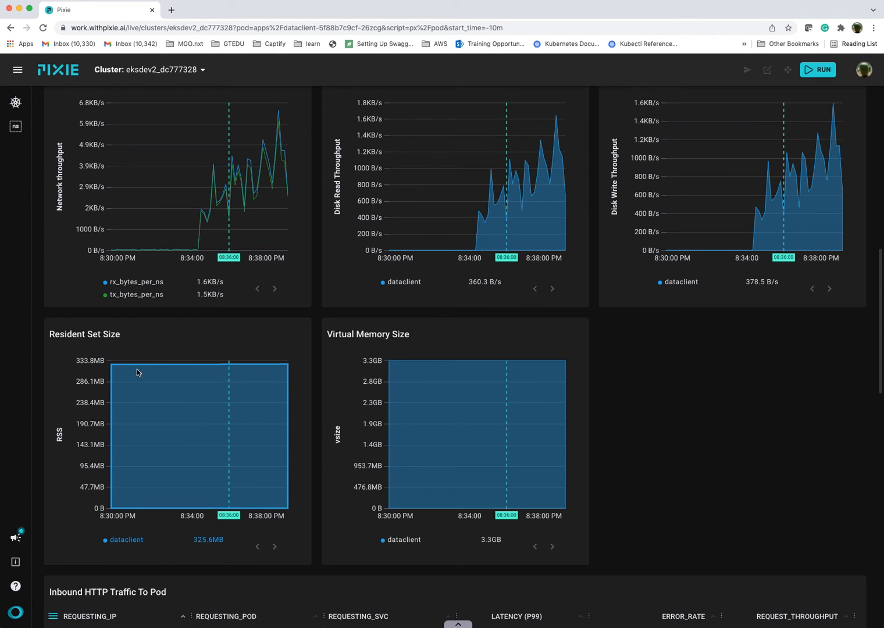
mouse_move(194, 413)
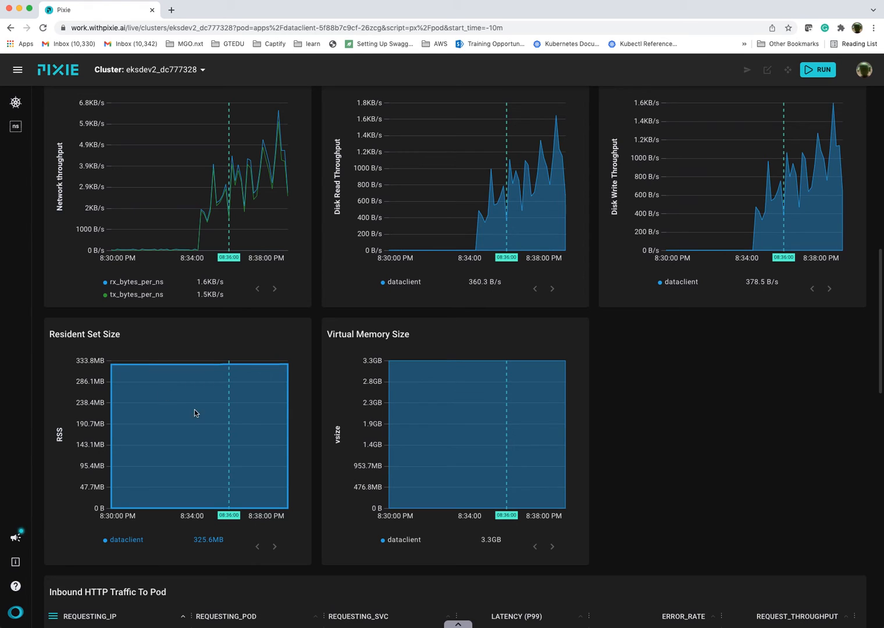
mouse_move(198, 414)
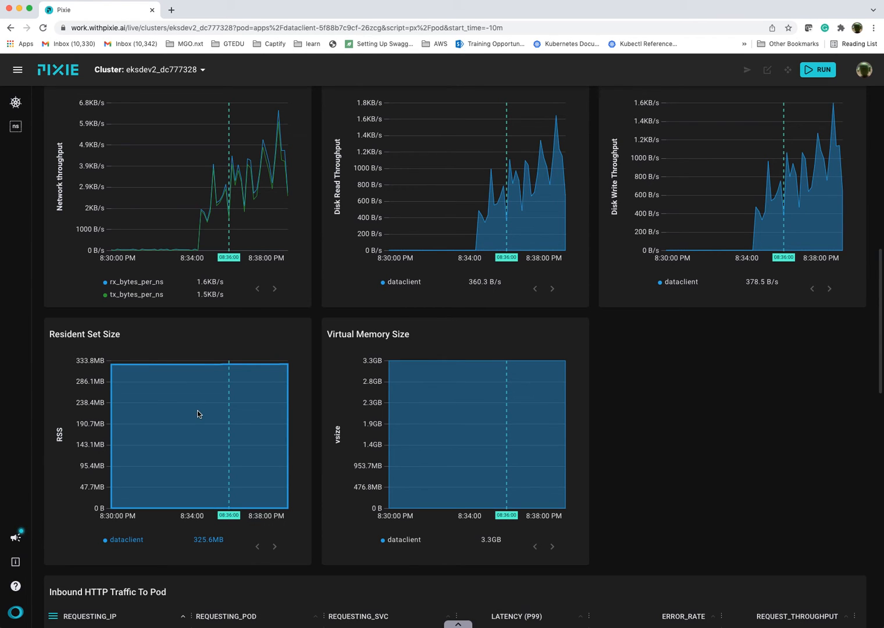
scroll("down", 3)
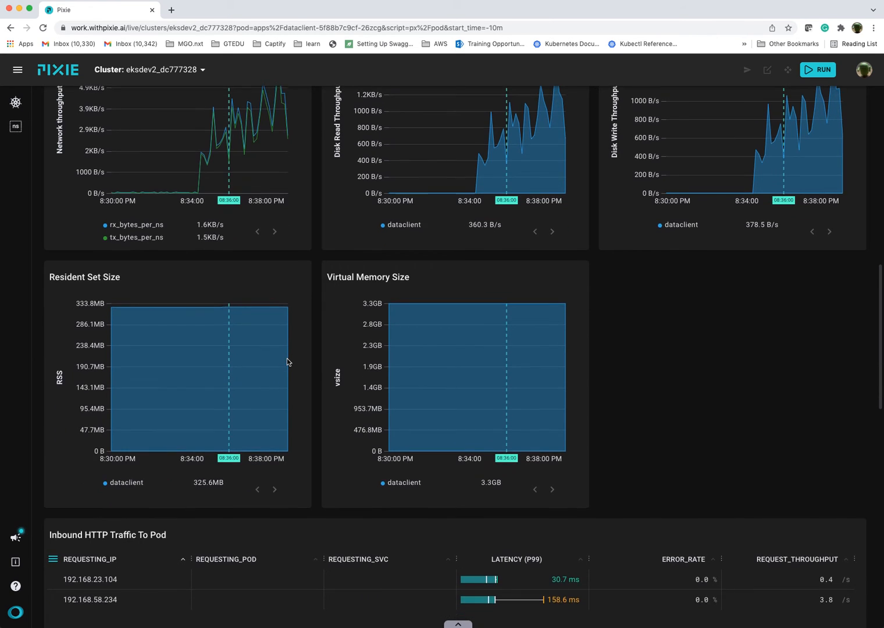
scroll("down", 3)
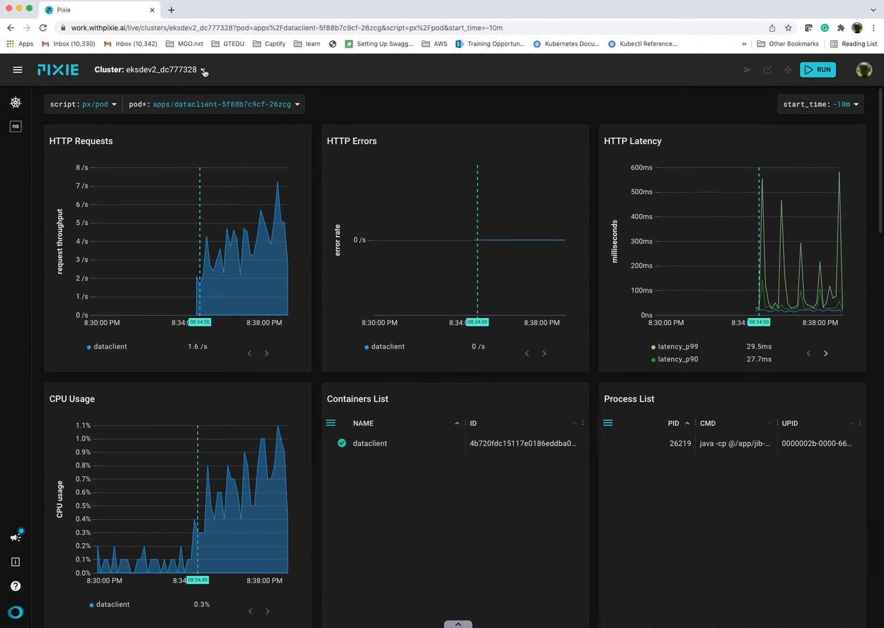
Switch to px/http_data_filtered, listing status-200 requests to the dataclient pod.
left_click(163, 70)
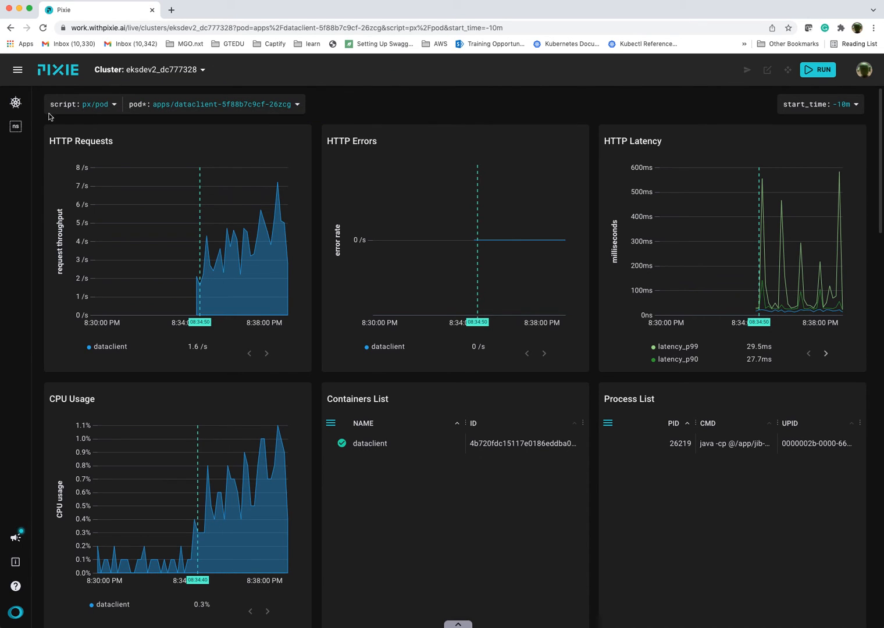
left_click(114, 105)
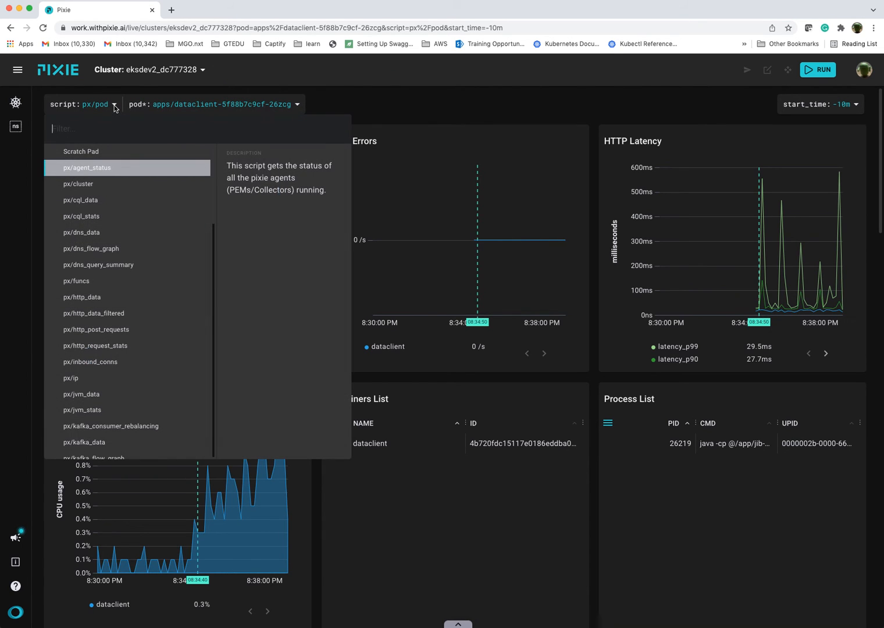
type("h")
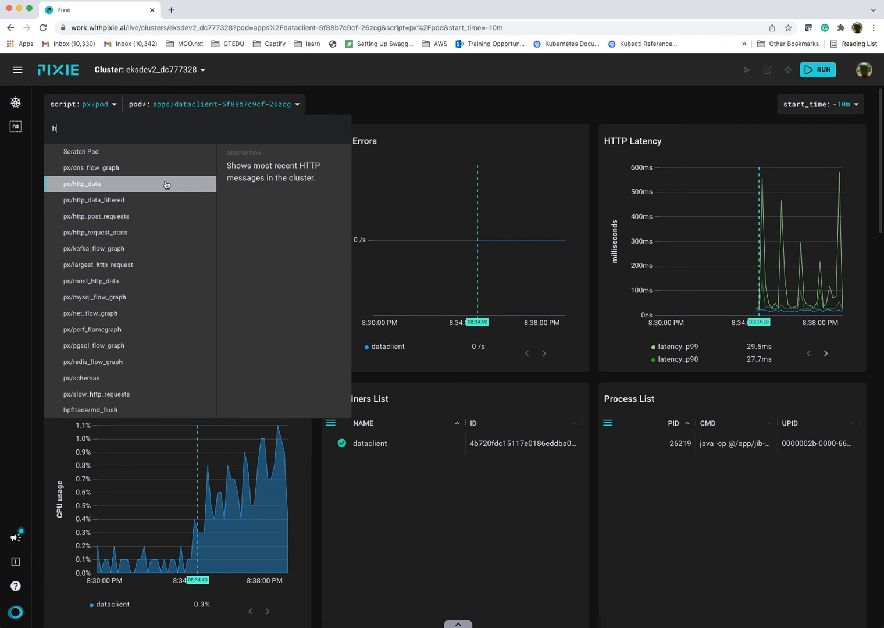
left_click(95, 200)
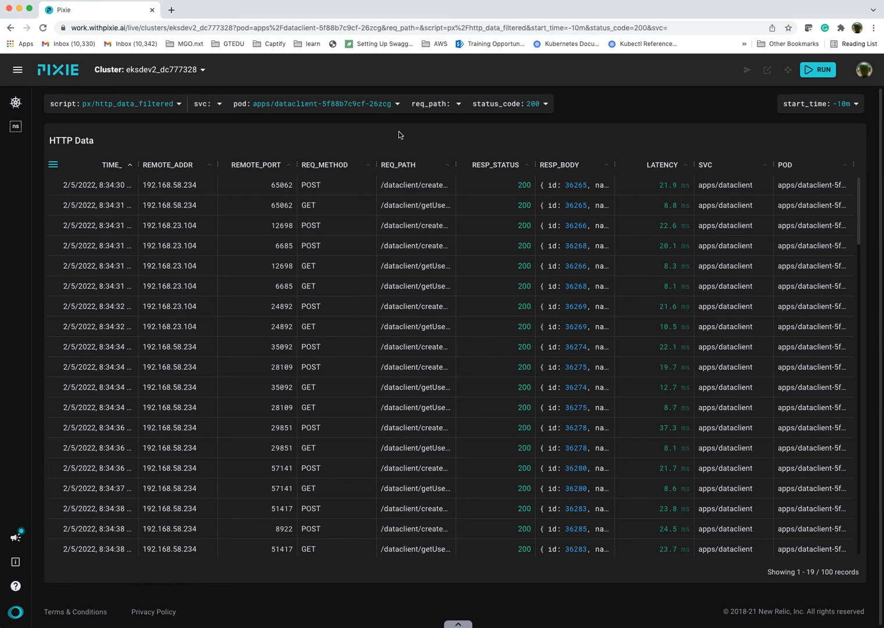
mouse_move(351, 124)
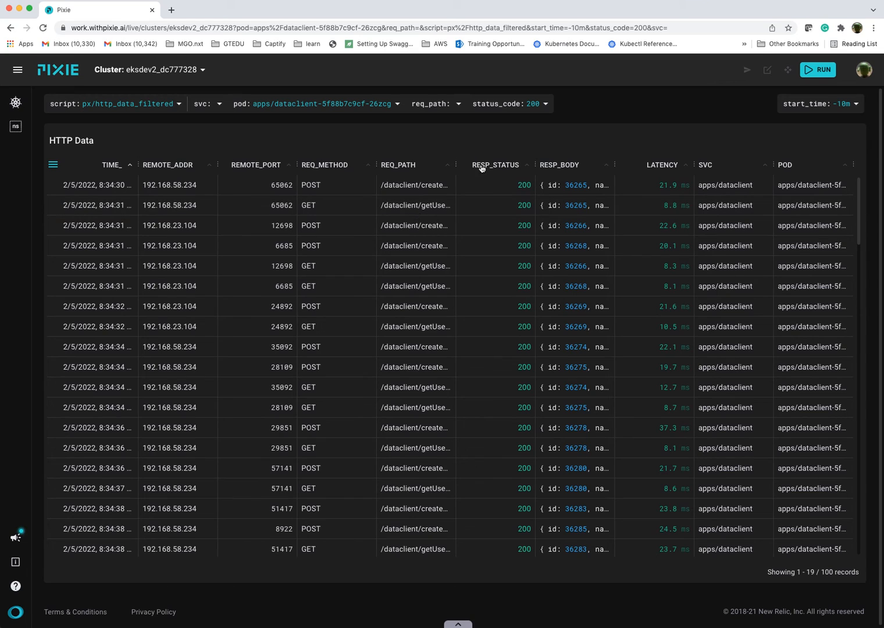
Filter req_path to /dataclient/getUser, leaving only those GET 200 requests.
left_click(435, 104)
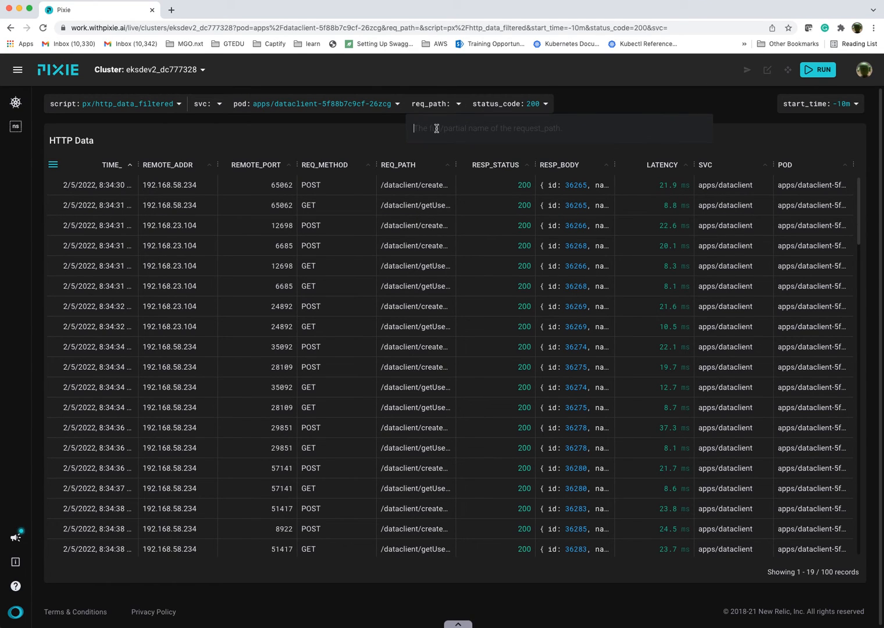
type("/dataclient/getUser")
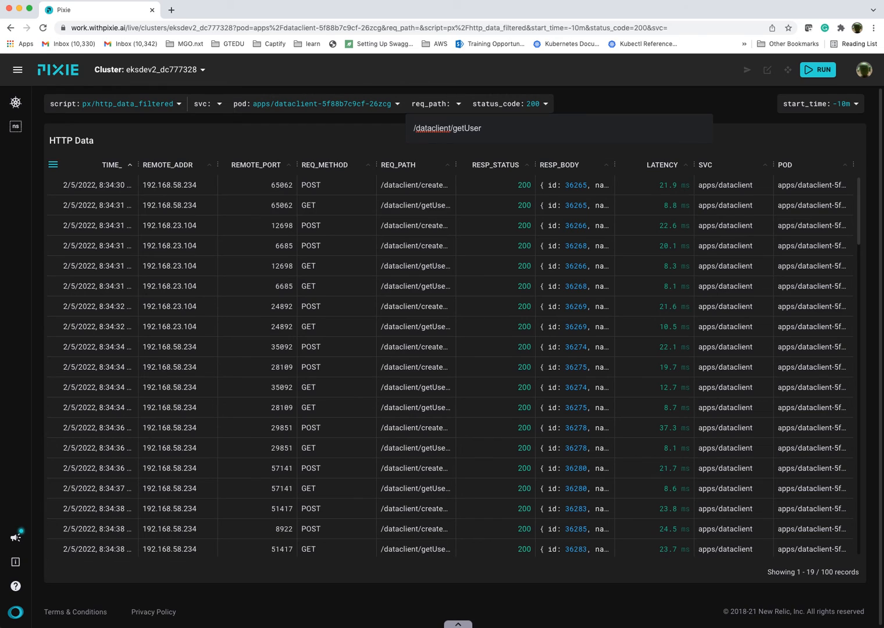
left_click(446, 128)
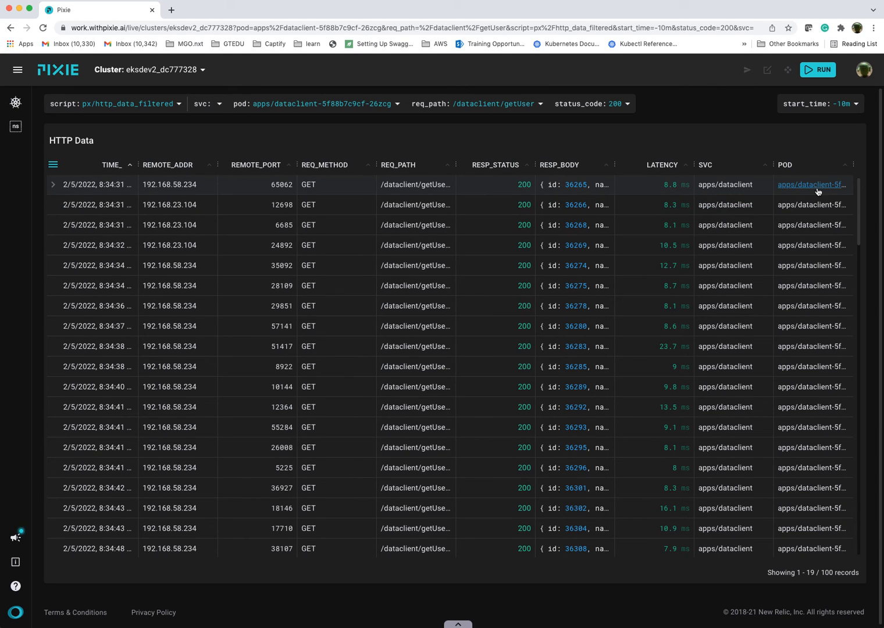
mouse_move(593, 204)
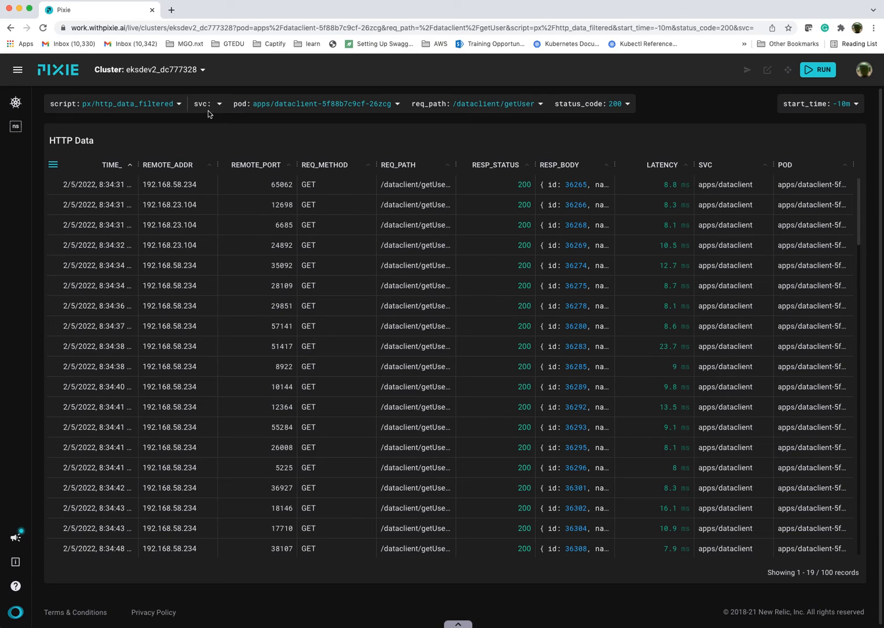
mouse_move(216, 109)
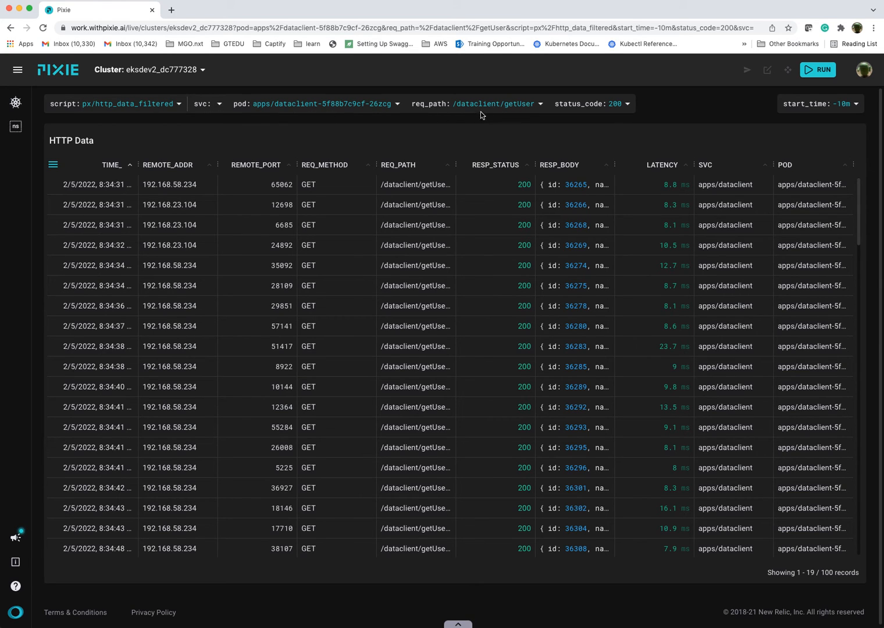
mouse_move(498, 119)
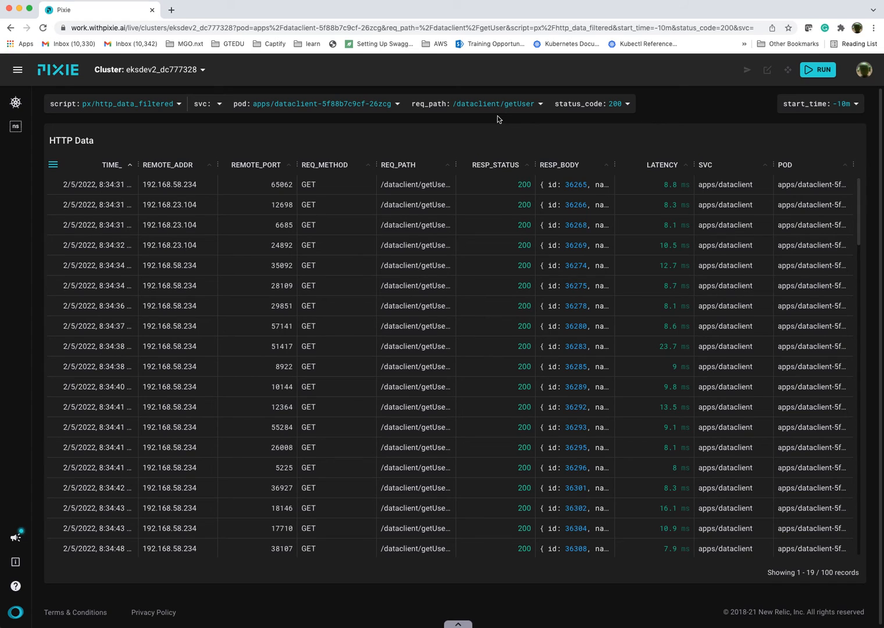
mouse_move(592, 205)
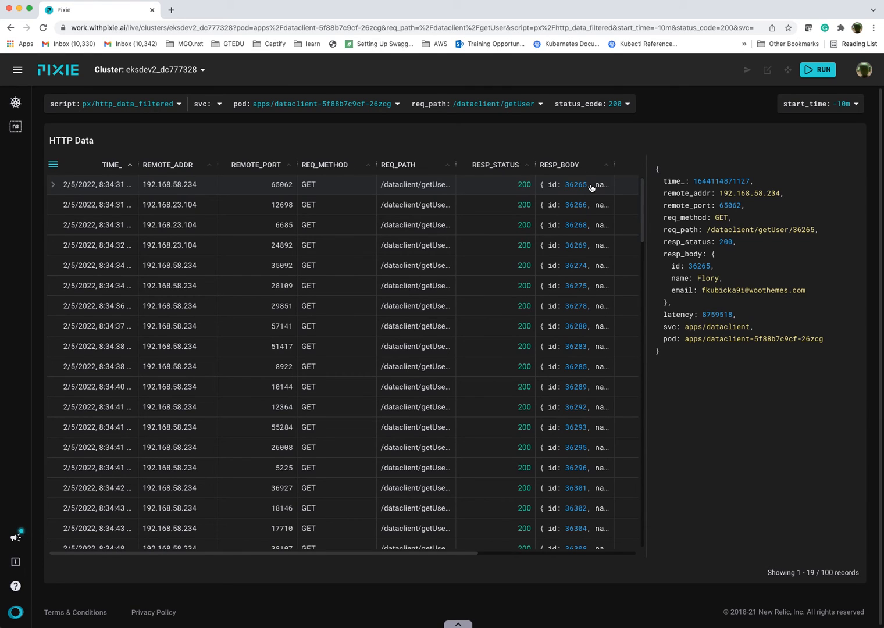
mouse_move(771, 244)
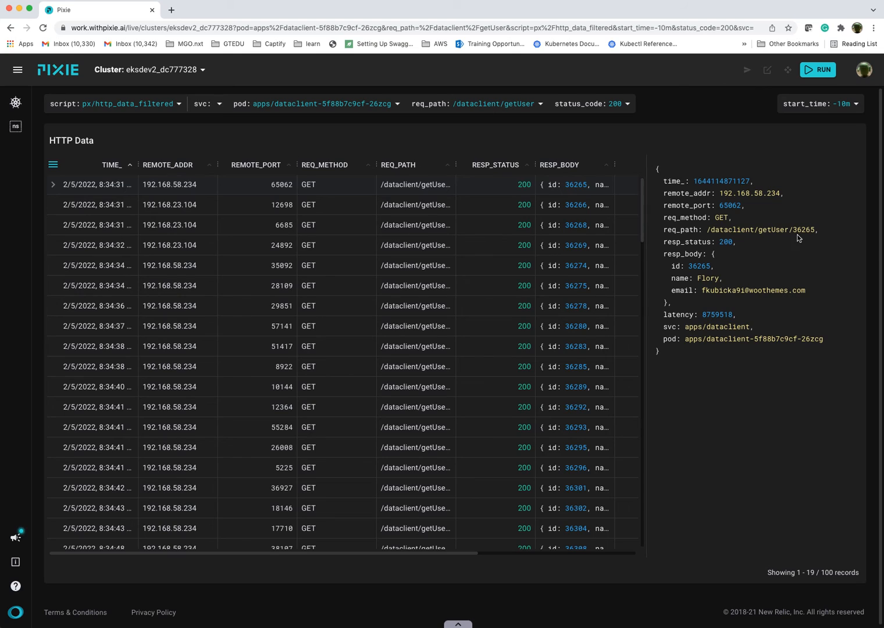
mouse_move(808, 238)
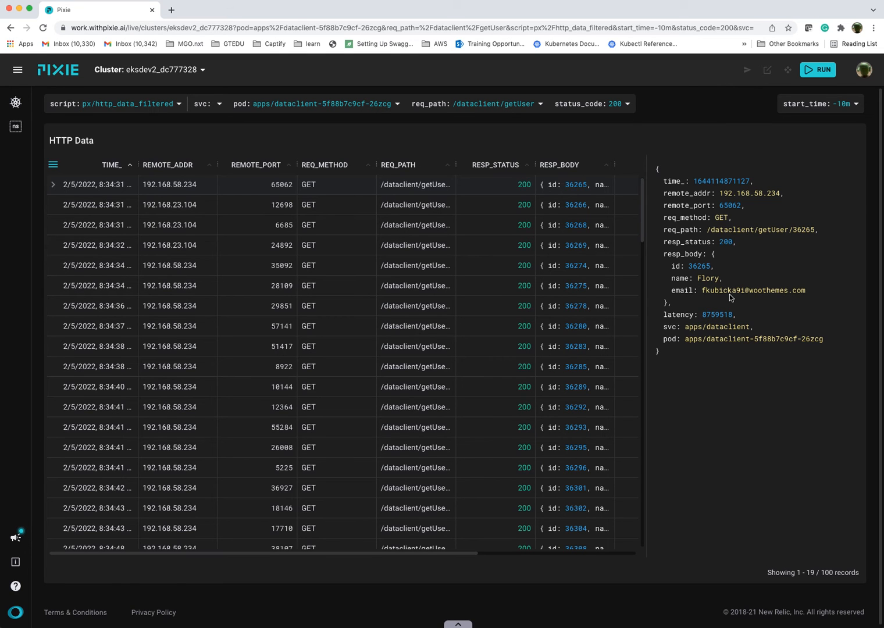
Scroll through the expanded getUser request record showing response body, latency and pod.
scroll("down", 3)
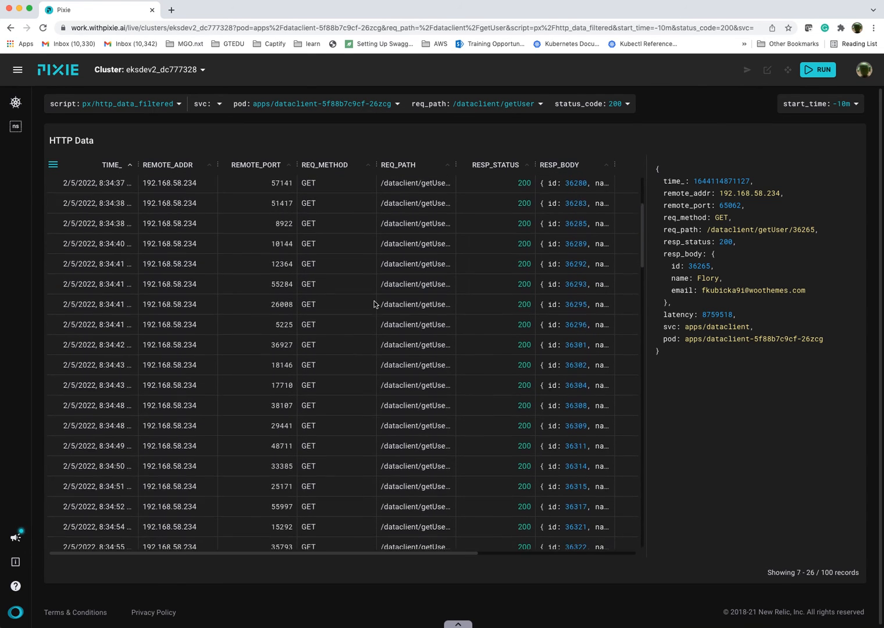
scroll("down", 3)
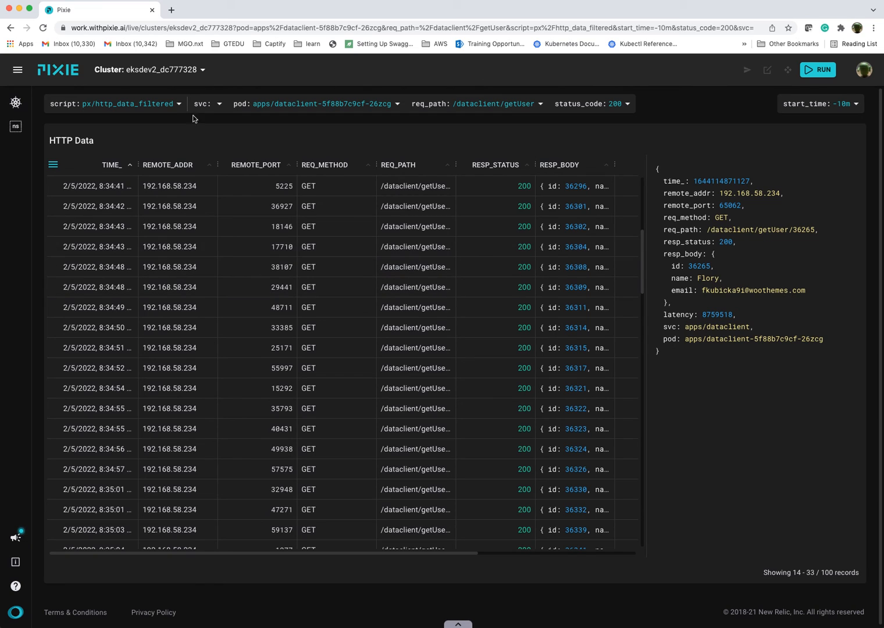
Switch to the px/dns_data script to list DNS queries between pods with latencies and headers.
left_click(114, 103)
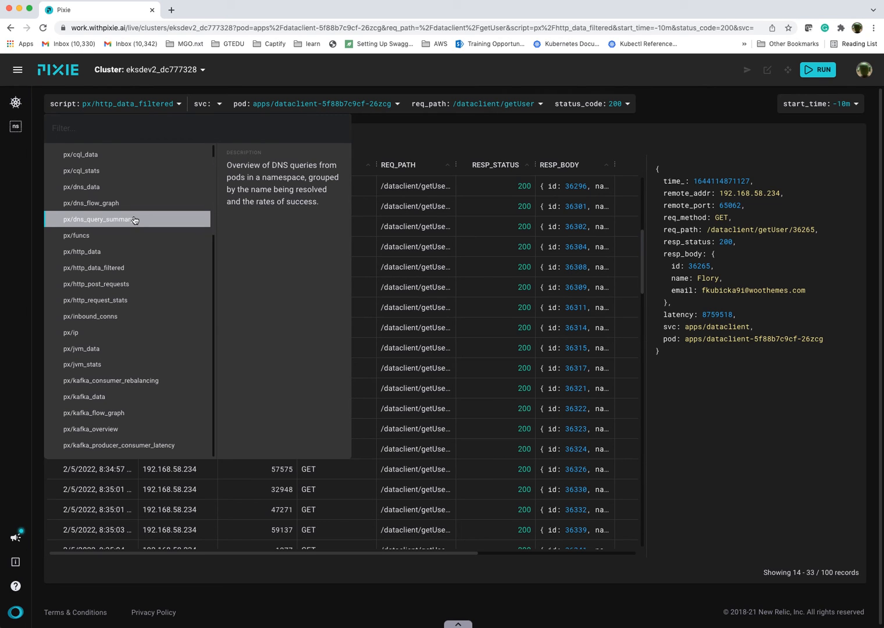
type("dns")
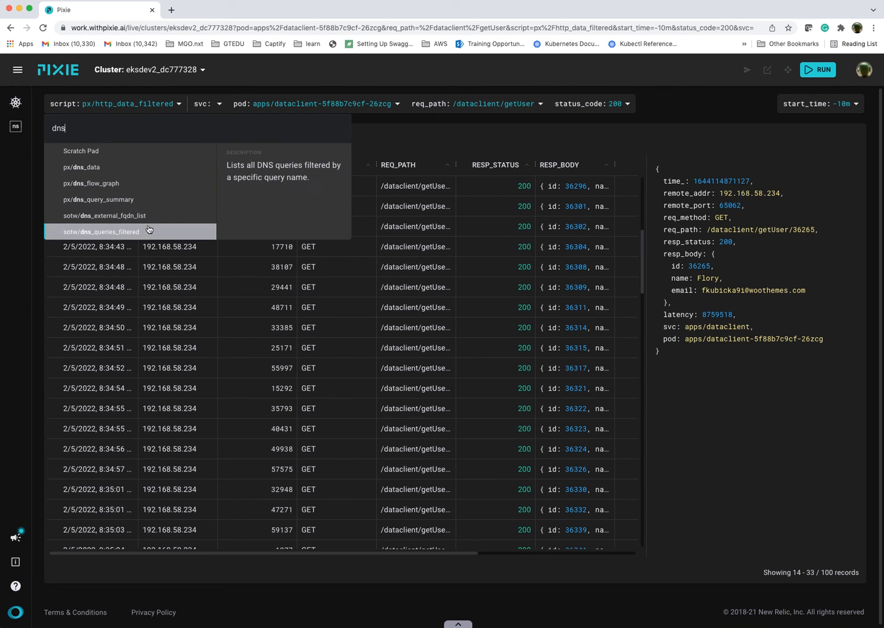
left_click(84, 168)
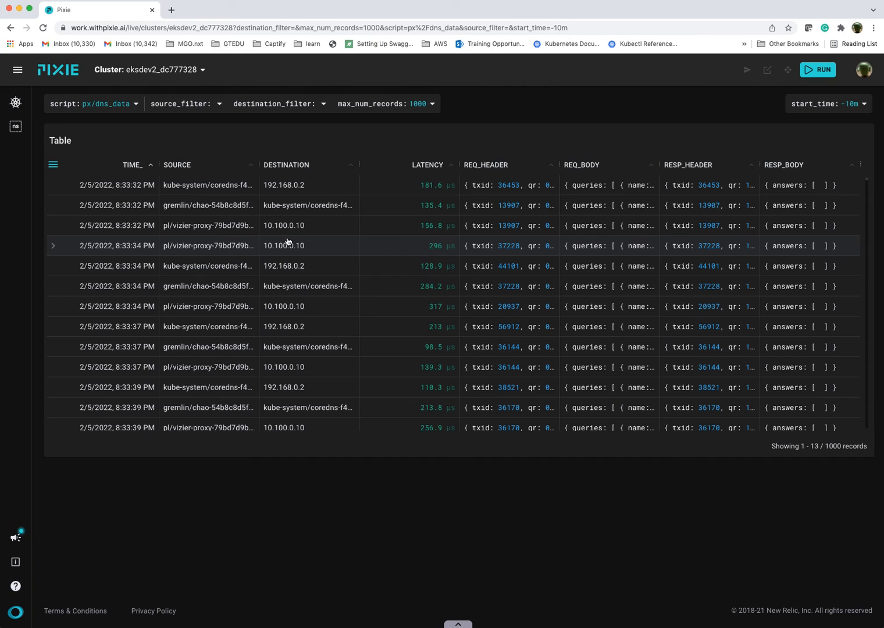
mouse_move(246, 121)
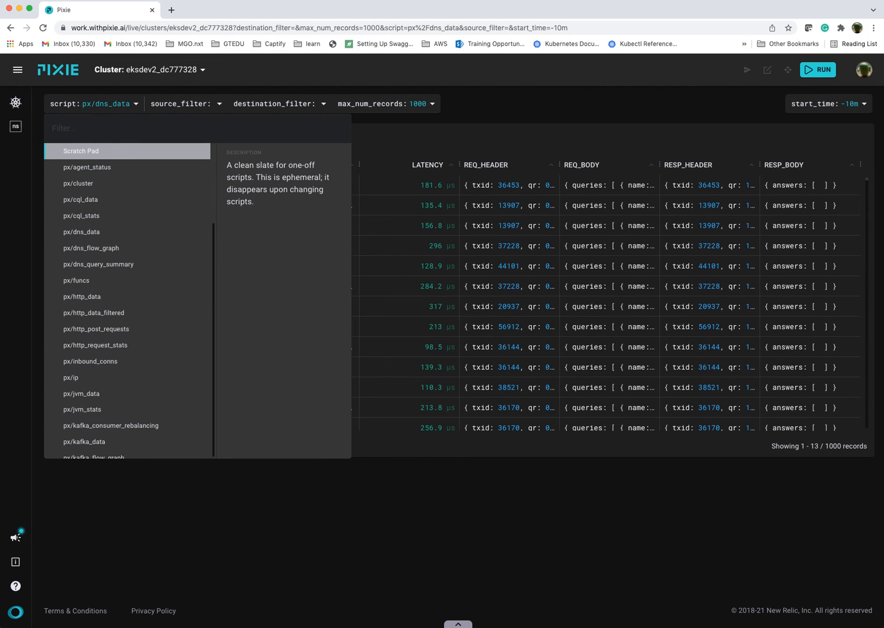
Switch to px/jvm_stats and review the GC time and heap size charts per pod.
type("jvm")
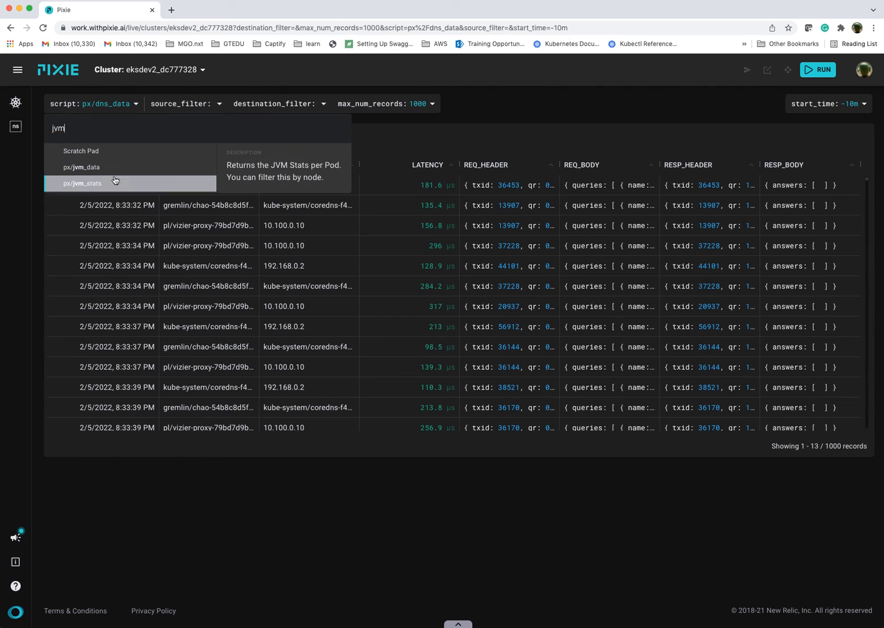
mouse_move(99, 167)
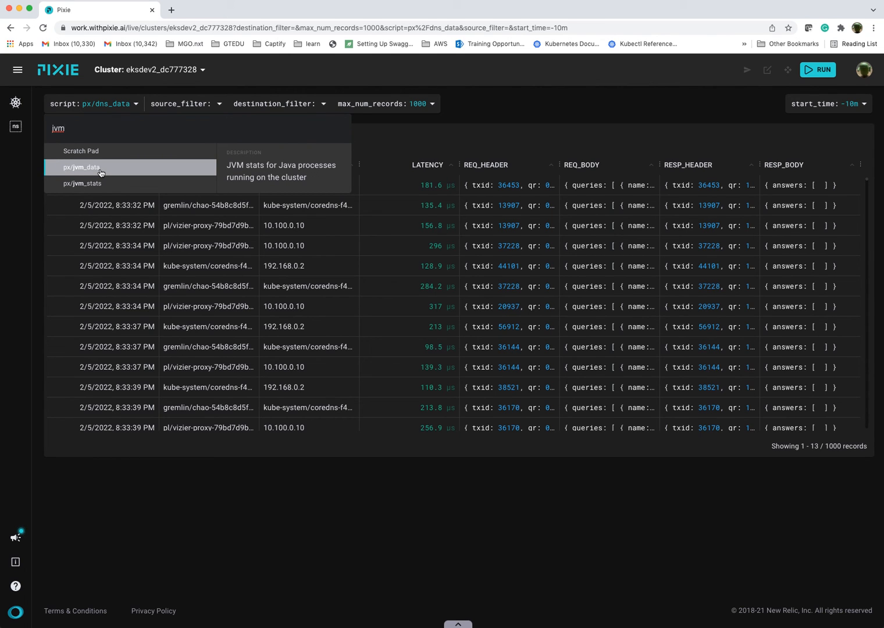
left_click(82, 184)
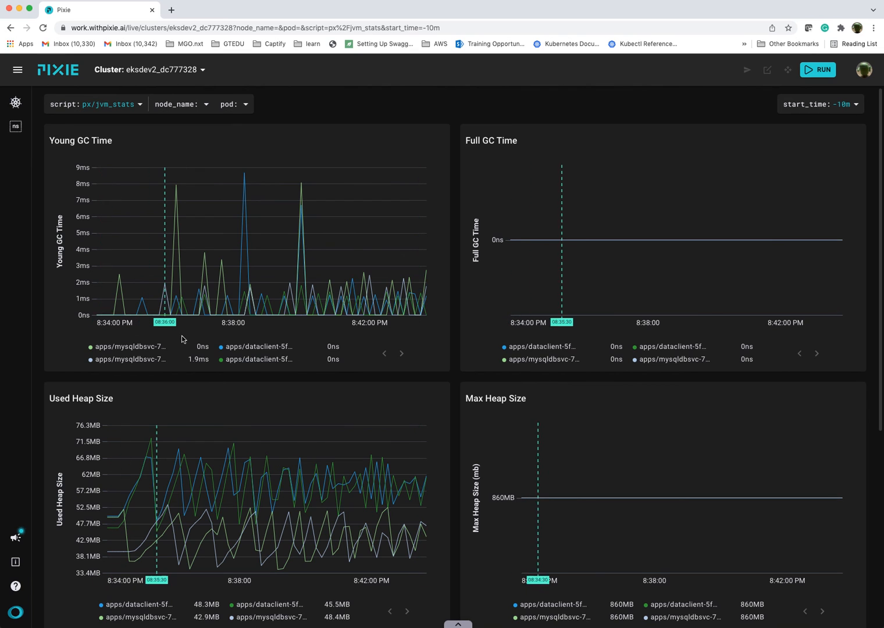
scroll("down", 3)
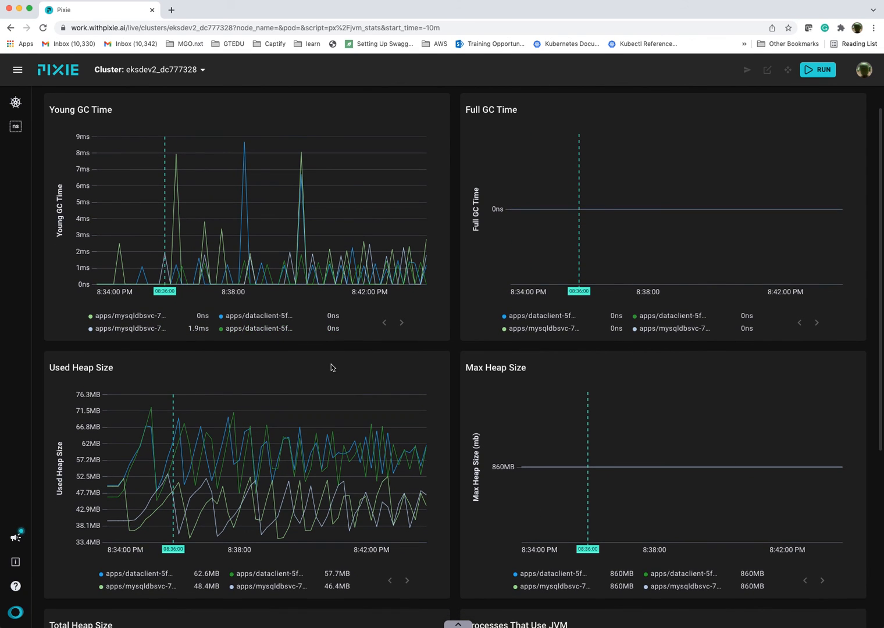
scroll("down", 3)
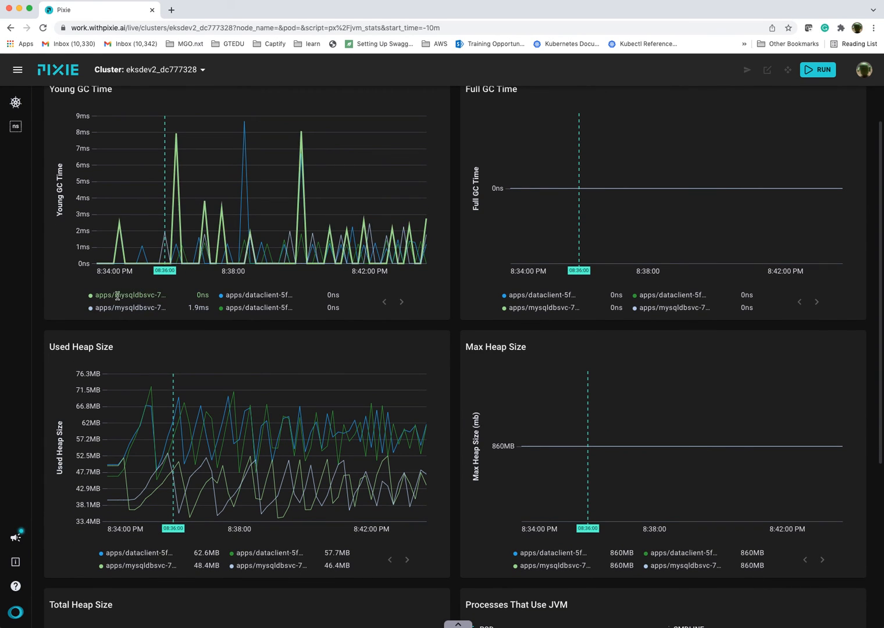
scroll("up", 3)
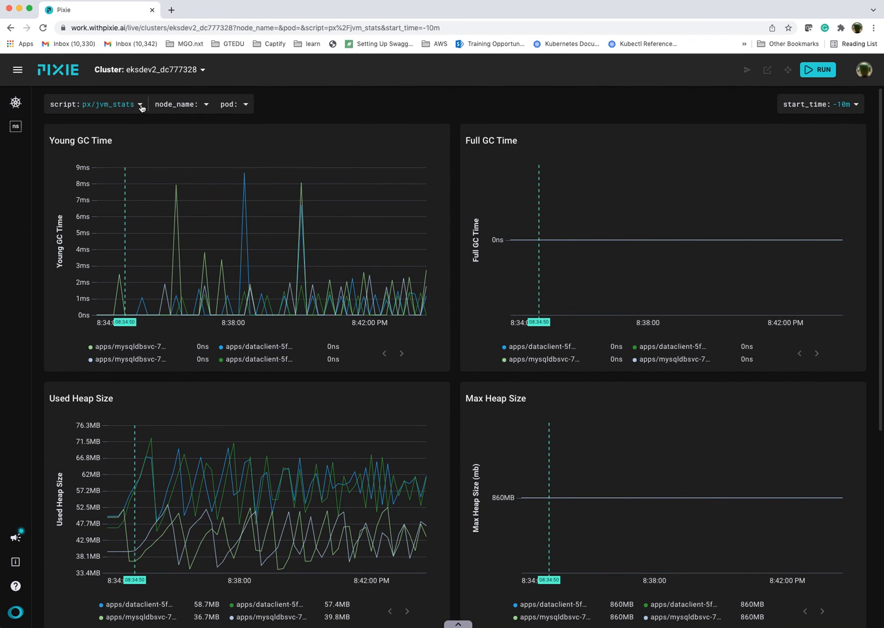
Switch to the px/kafka_data script, showing an empty table of Kafka request columns.
left_click(141, 104)
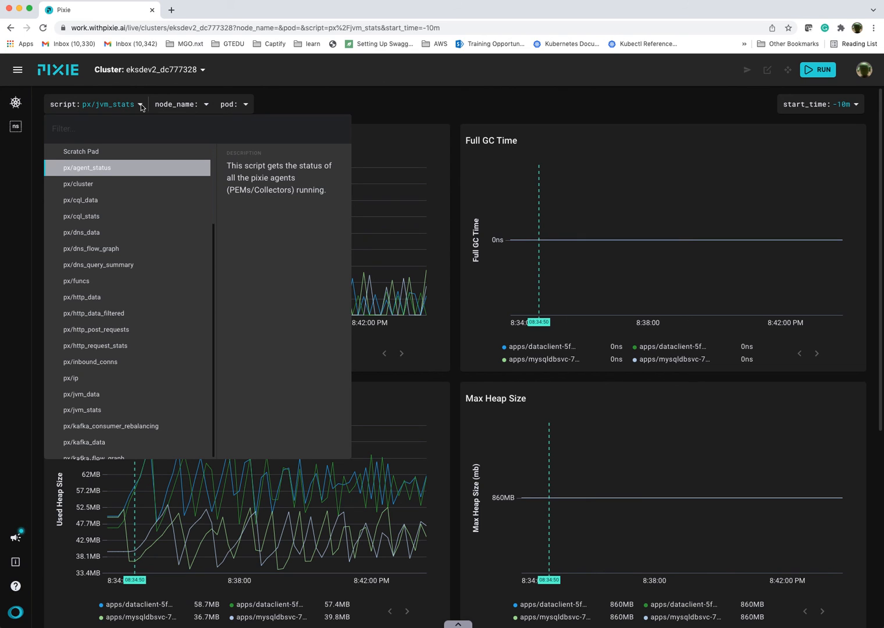
type("kaf")
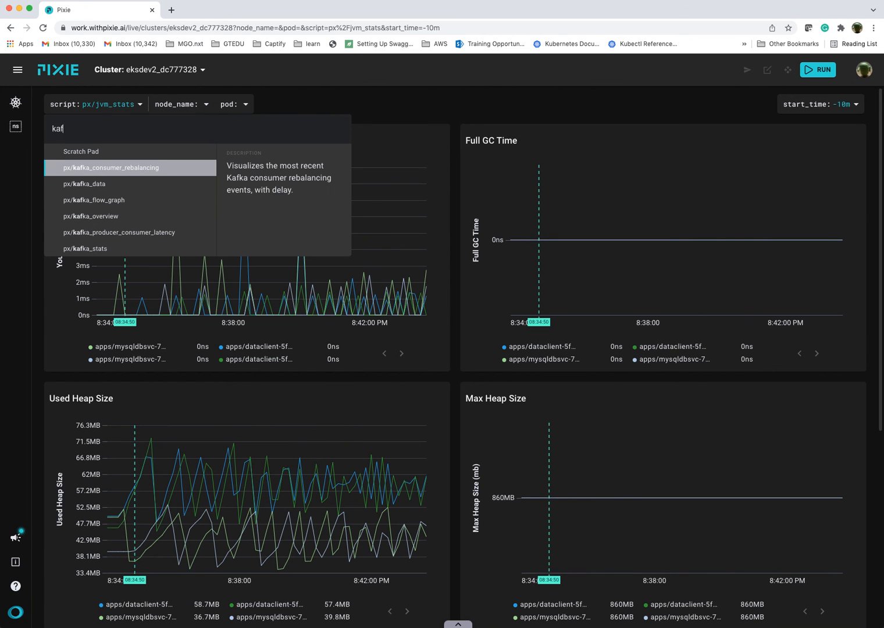
left_click(95, 183)
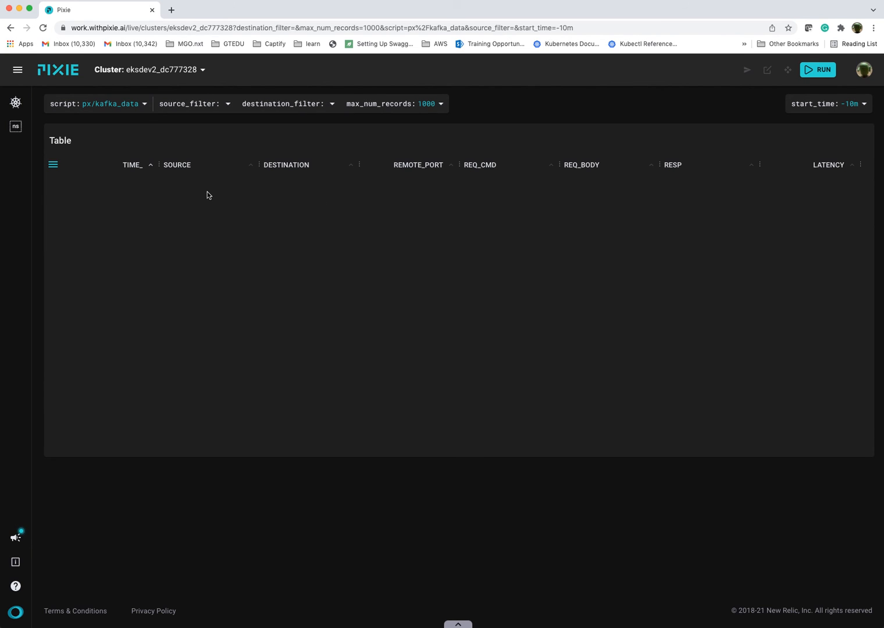